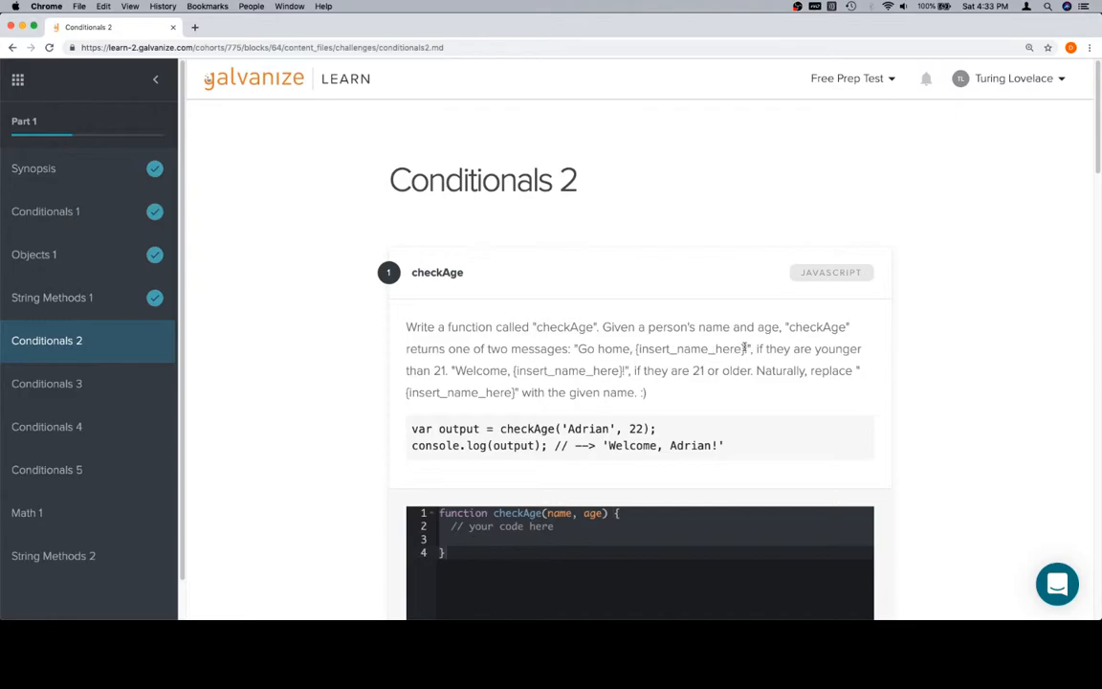
{"action": "mouse_move", "coordinate": [584, 329]}
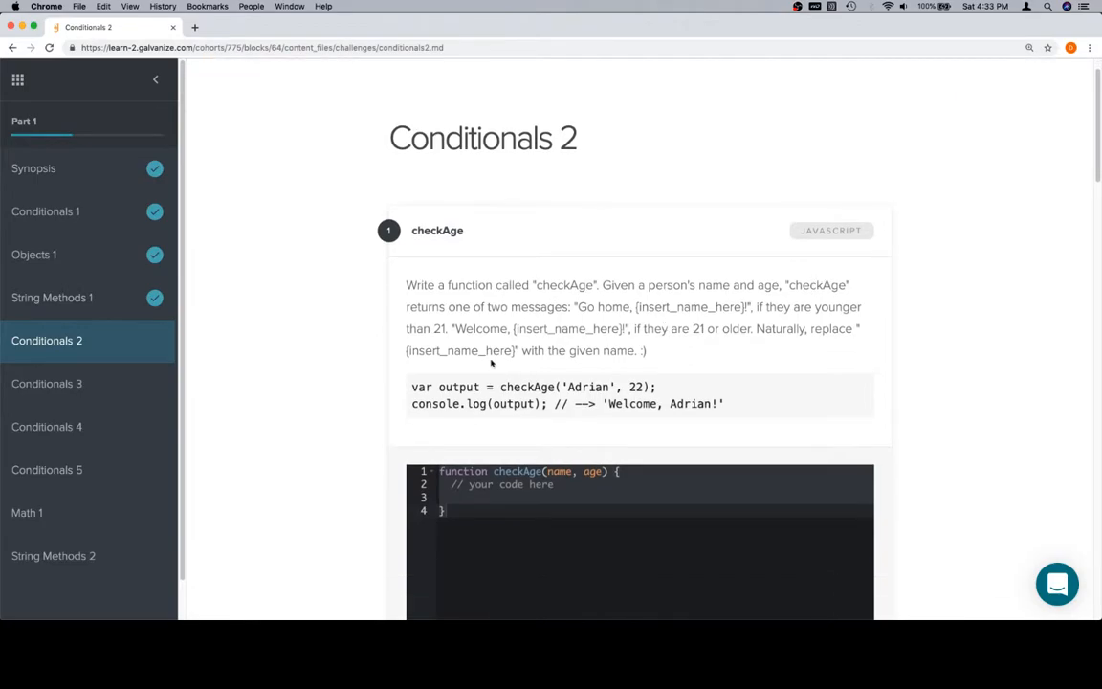
Step: Comment the if branch: age greater or equal to 21 gives the 'Welcome, {insert_name_here}!' message
{"action": "scroll", "scroll_direction": "down", "scroll_amount": 3}
{"action": "type", "text": "// if"}
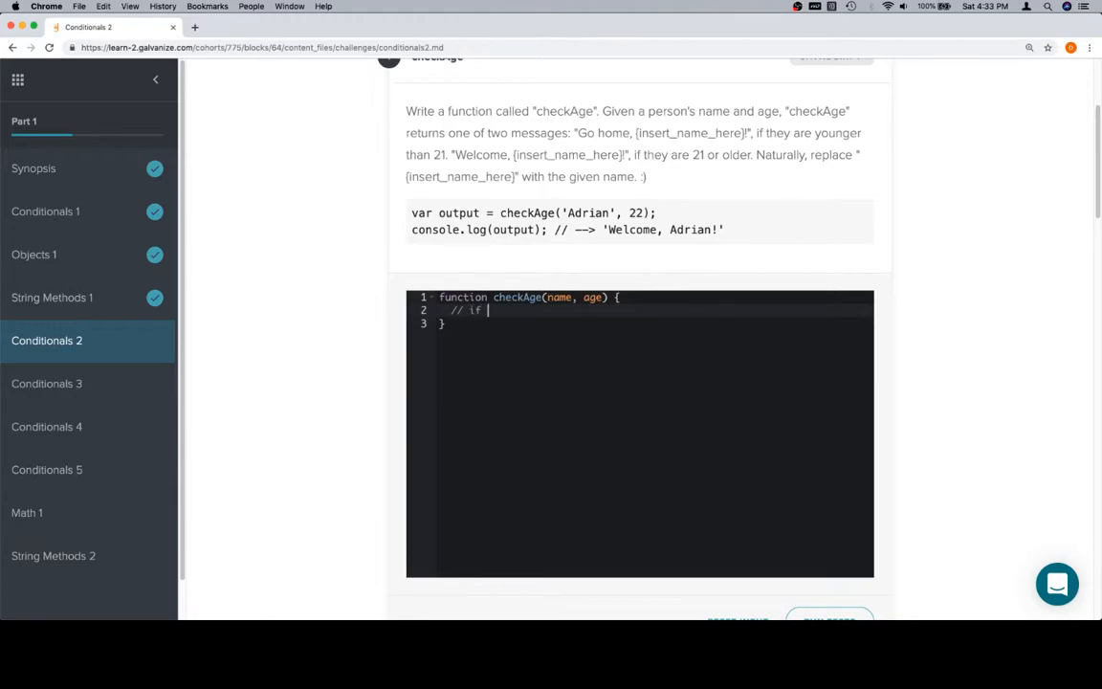
{"action": "type", "text": "age is greater"}
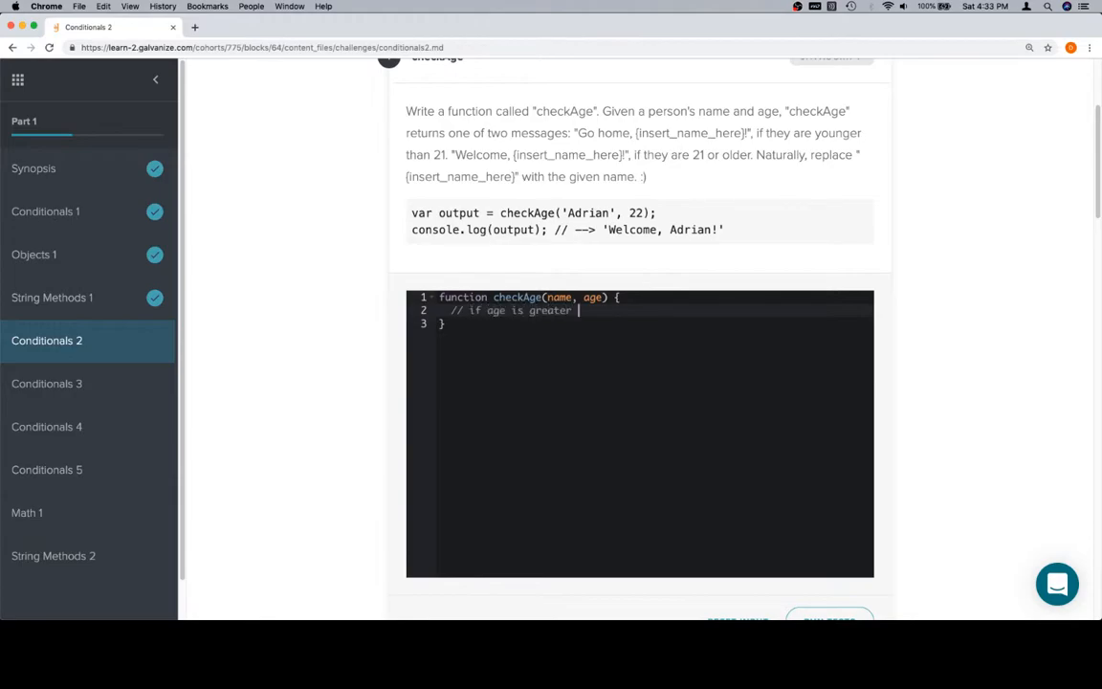
{"action": "type", "text": "or equal to"}
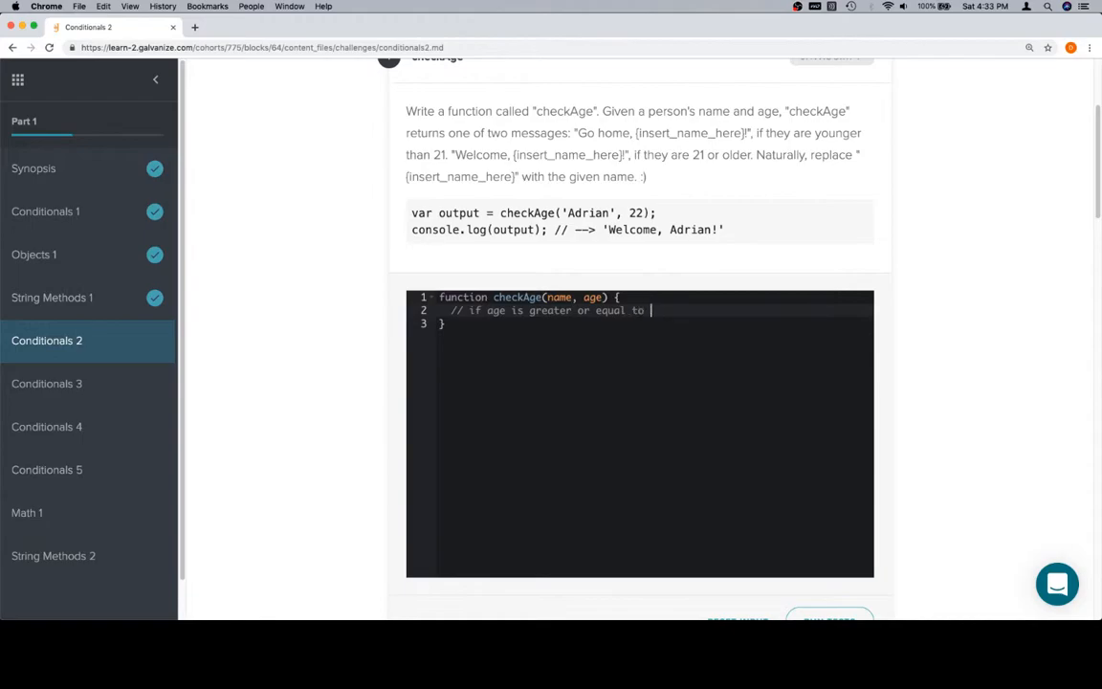
{"action": "type", "text": "21"}
{"action": "type", "text": "//"}
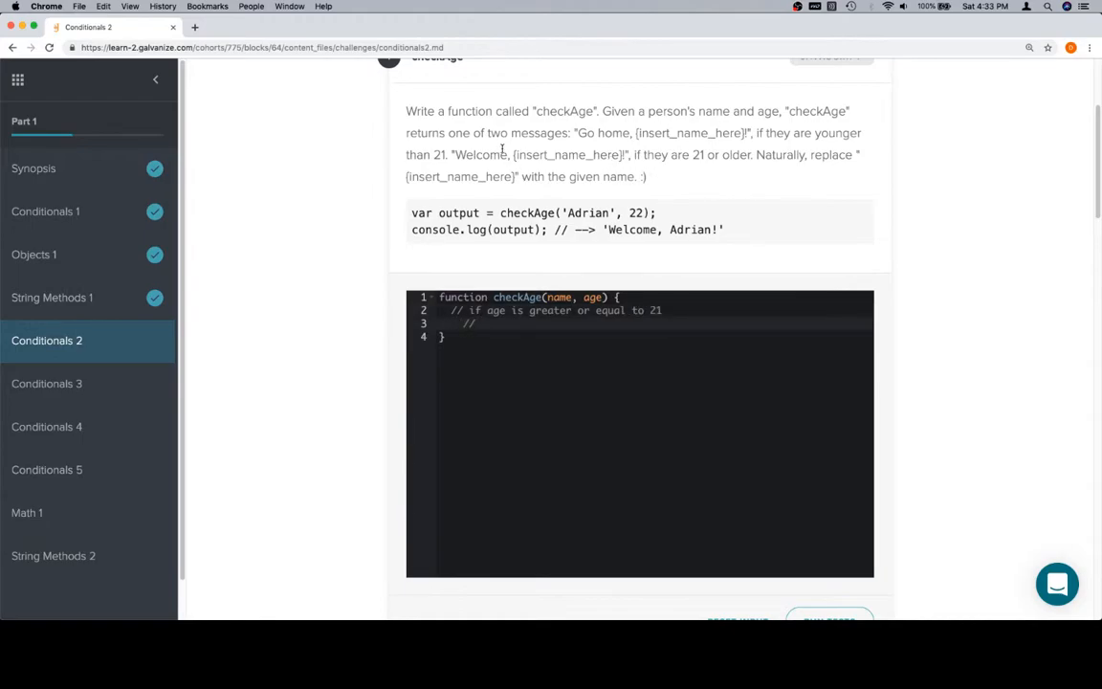
{"action": "left_click_drag", "start_coordinate": [629, 153], "coordinate": [459, 176]}
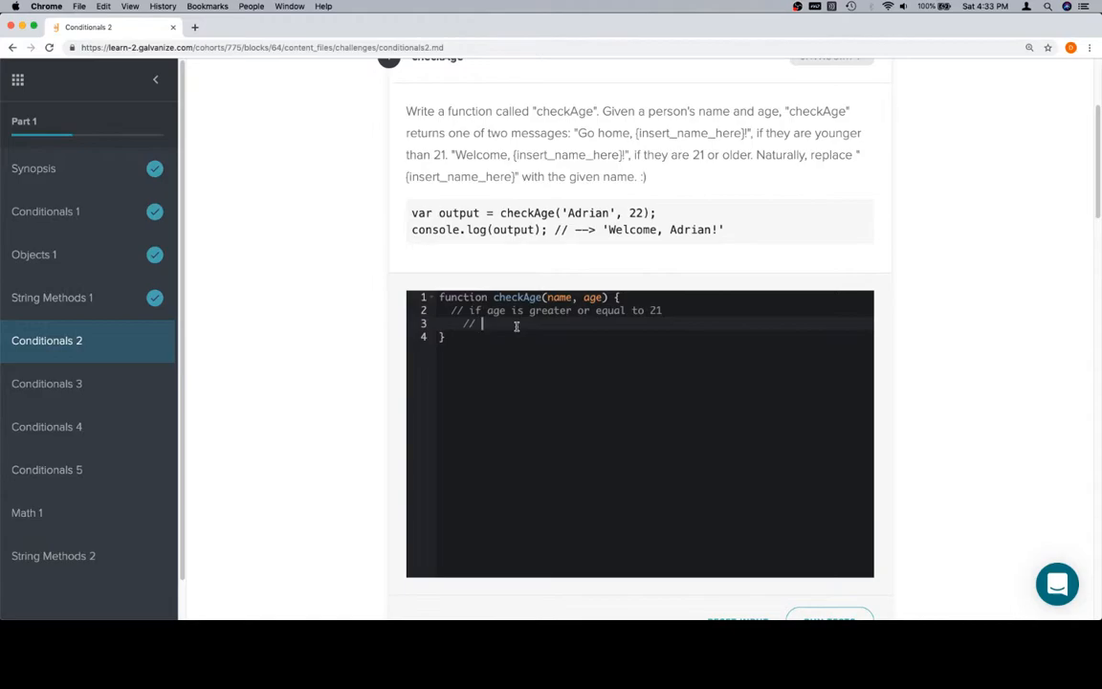
{"action": "mouse_move", "coordinate": [620, 153]}
{"action": "type", "text": " \"Welcome, {insert_name_here}!"}
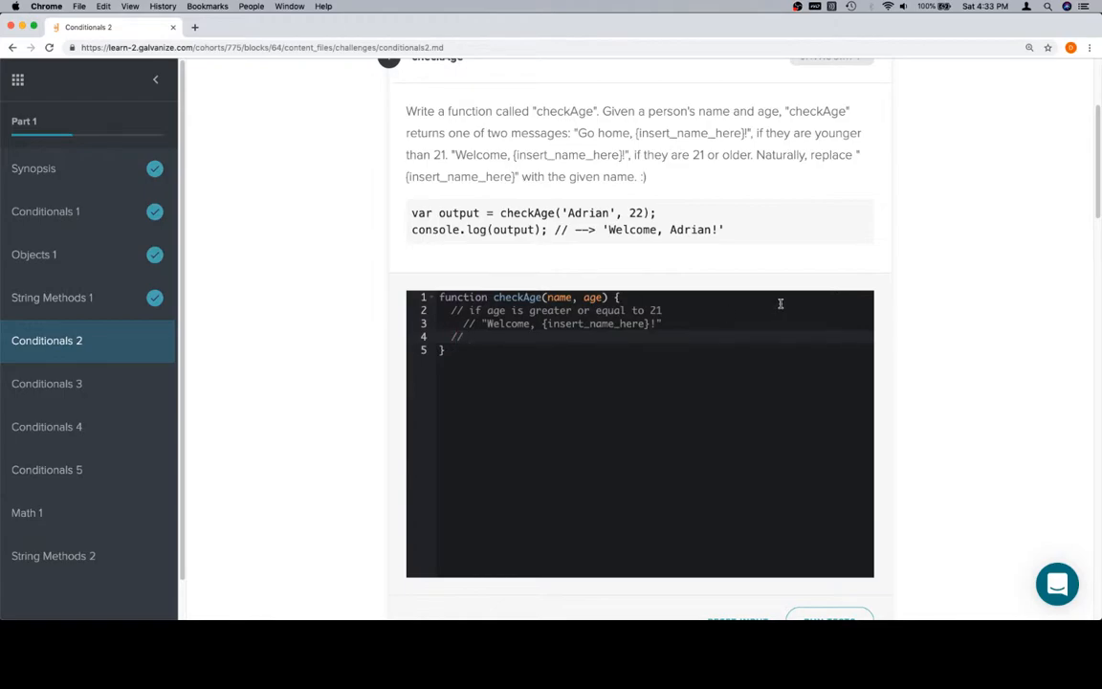
Step: Comment the else branch with the 'Go home, {insert_name_here}!' message copied from the prompt
{"action": "type", "text": "else"}
{"action": "type", "text": "//"}
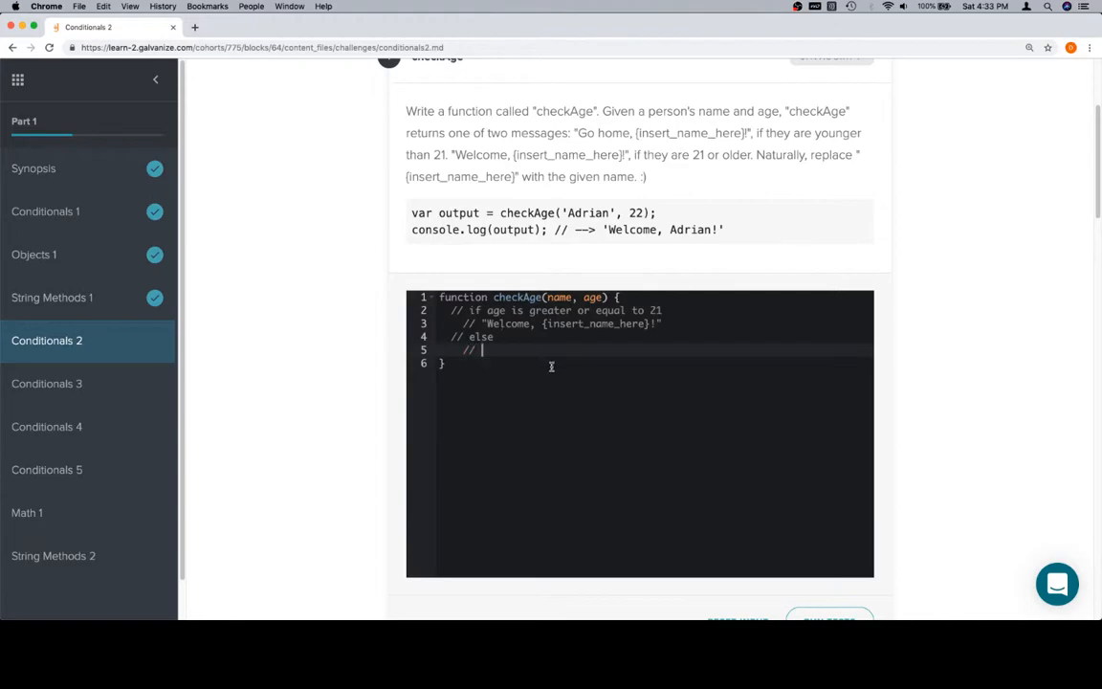
{"action": "double_click", "coordinate": [692, 134]}
{"action": "type", "text": " \"Go home, {insert_name_here}!\""}
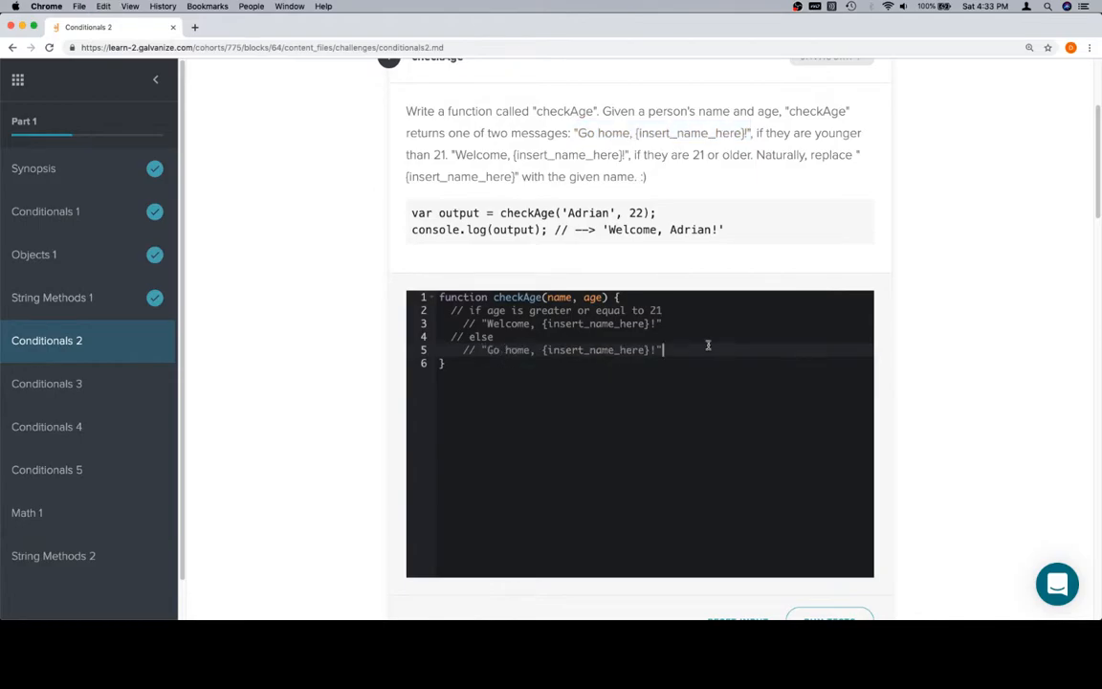
{"action": "mouse_move", "coordinate": [555, 310]}
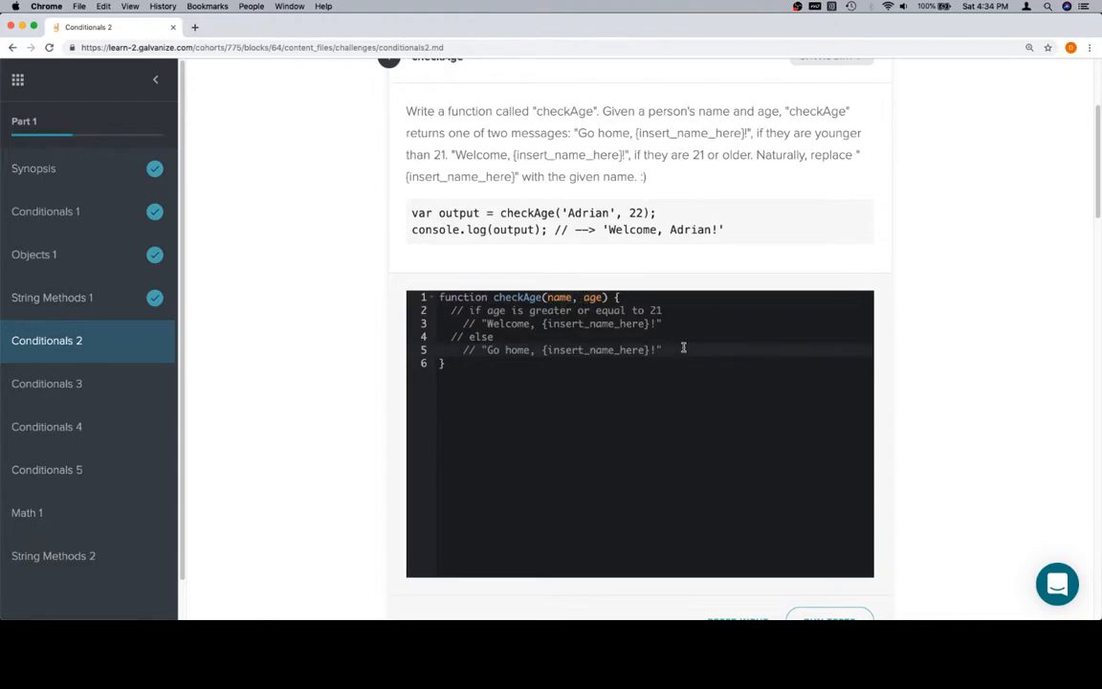
Step: Write the if (age >= 21) / else skeleton with a return in each branch
{"action": "key", "text": "Return"}
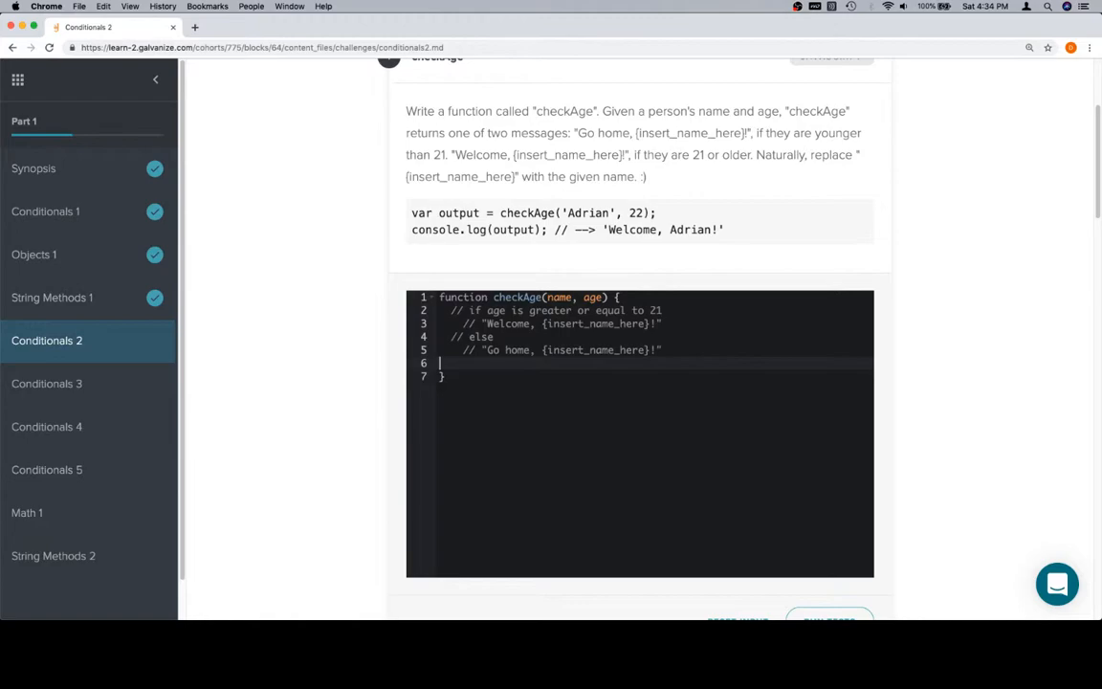
{"action": "type", "text": "if (age >"}
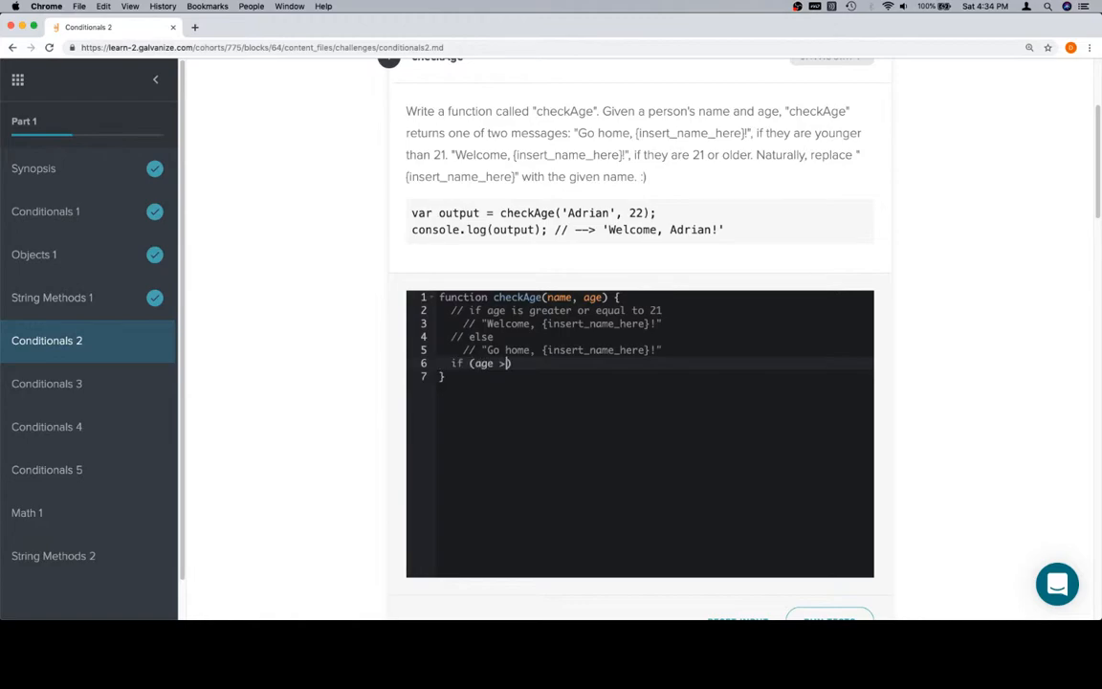
{"action": "type", "text": "= 21"}
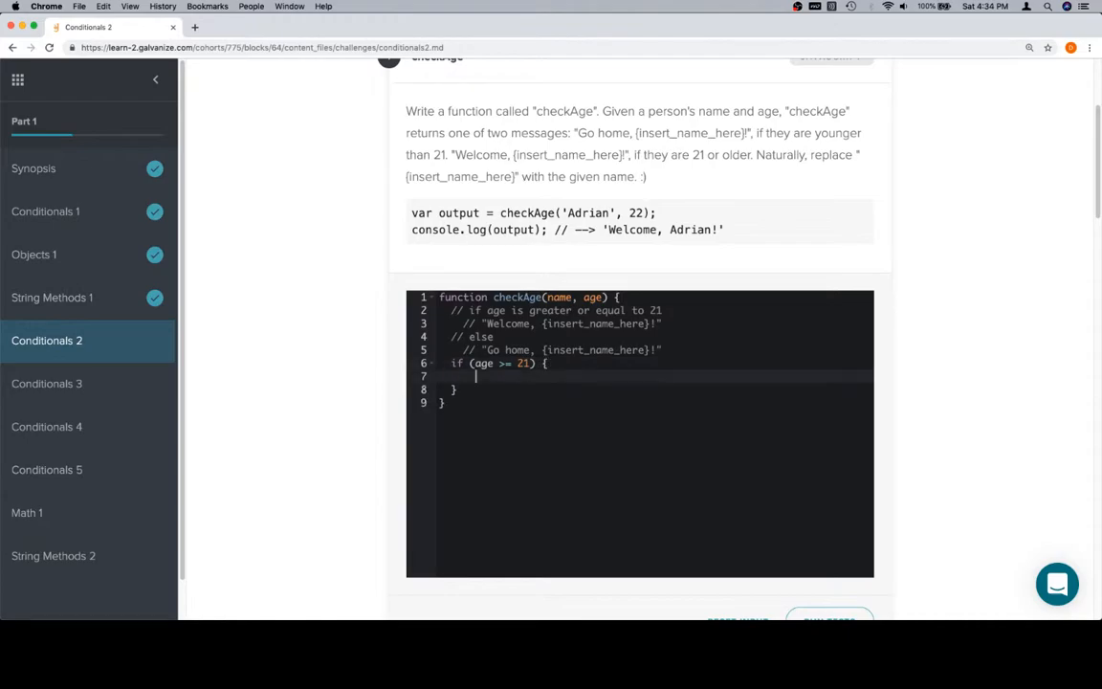
{"action": "type", "text": "return"}
{"action": "left_click", "coordinate": [655, 388]}
{"action": "type", "text": " else {"}
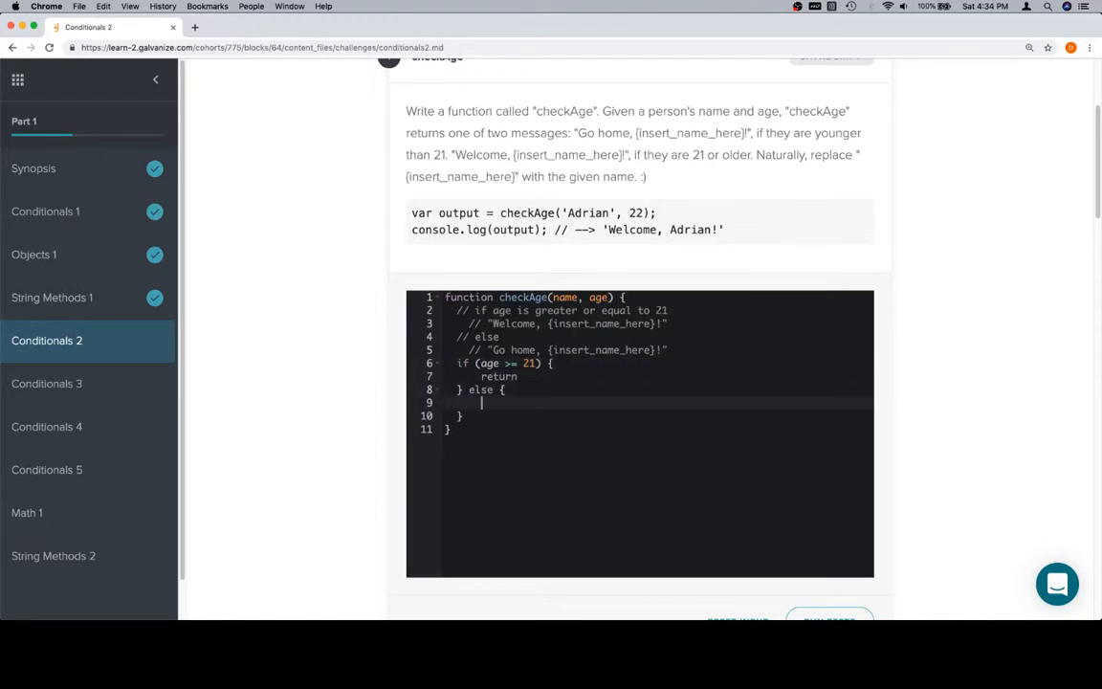
{"action": "type", "text": "return"}
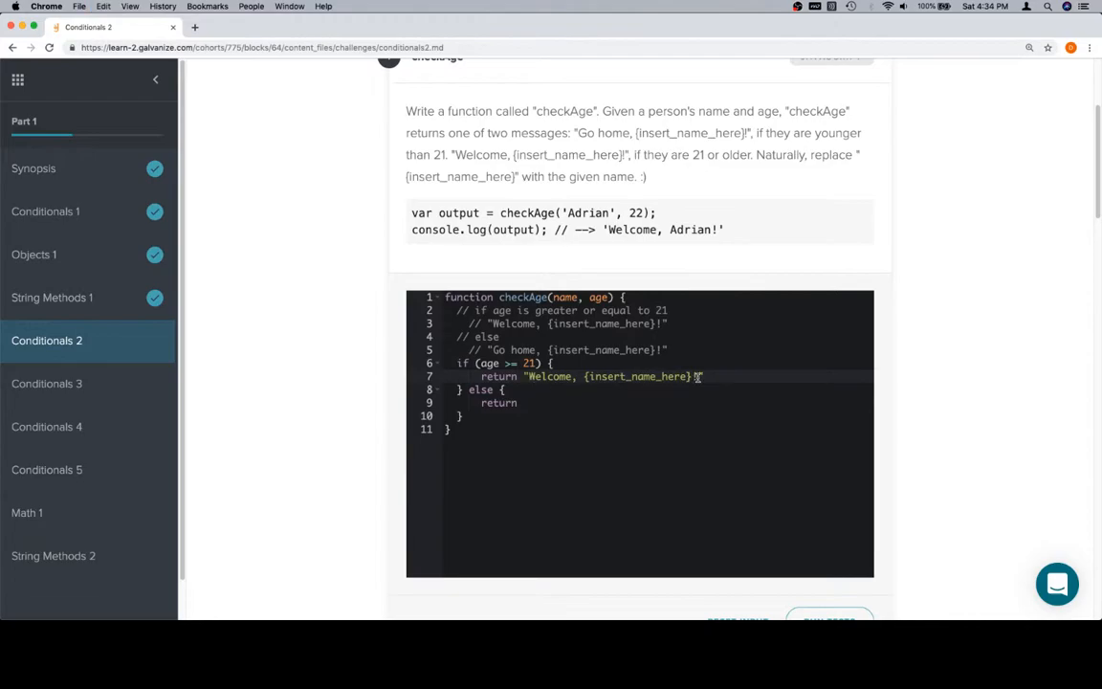
Step: Make the first branch return "Welcome, " + {insert_name_here} + "!" with the name placeholder
{"action": "left_click", "coordinate": [589, 375]}
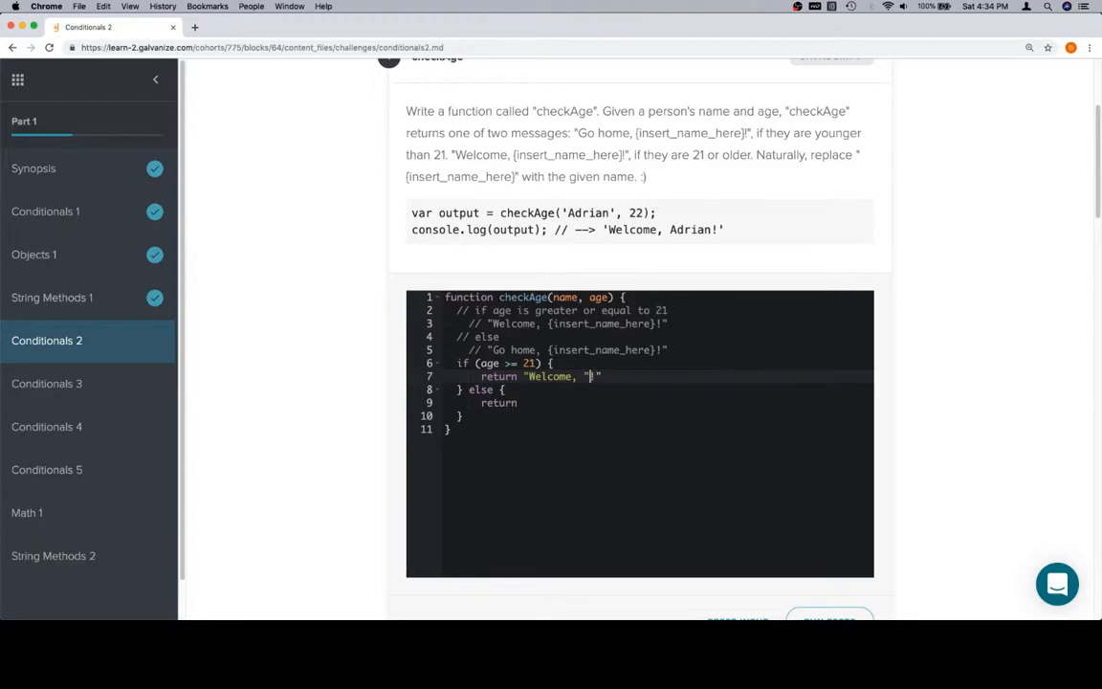
{"action": "type", "text": "{insert_name_here}!"}
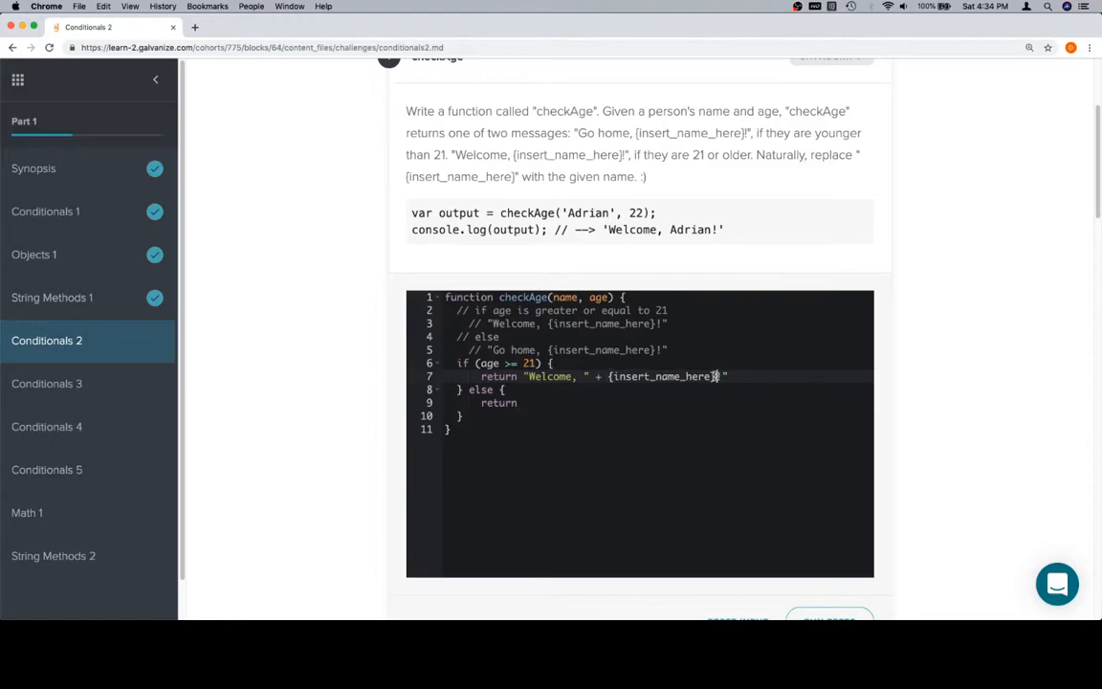
{"action": "type", "text": "+"}
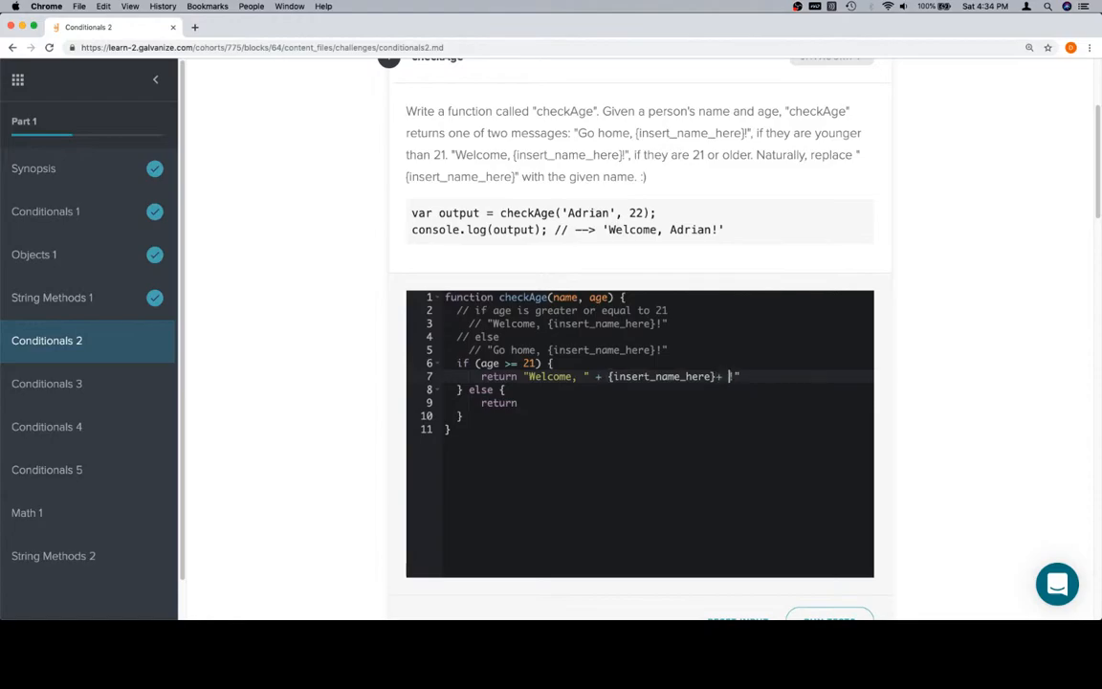
{"action": "type", "text": "\""}
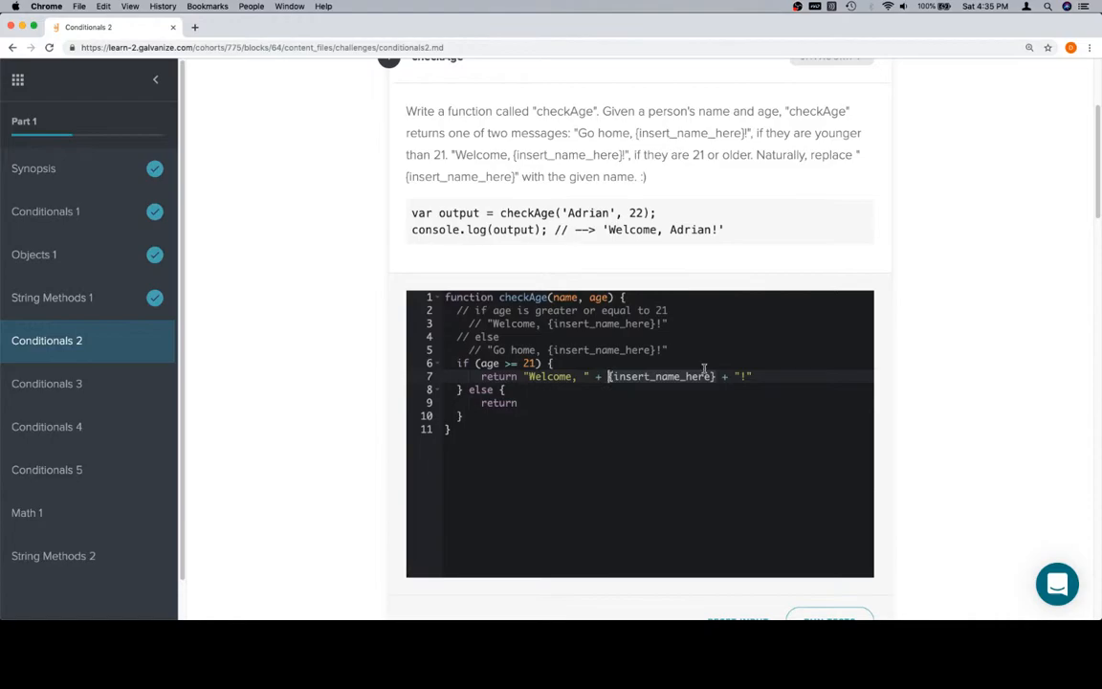
Step: Use the name parameter in the Welcome return and finish the else with "Go home, " + name + "!"
{"action": "scroll", "scroll_direction": "down", "scroll_amount": 3}
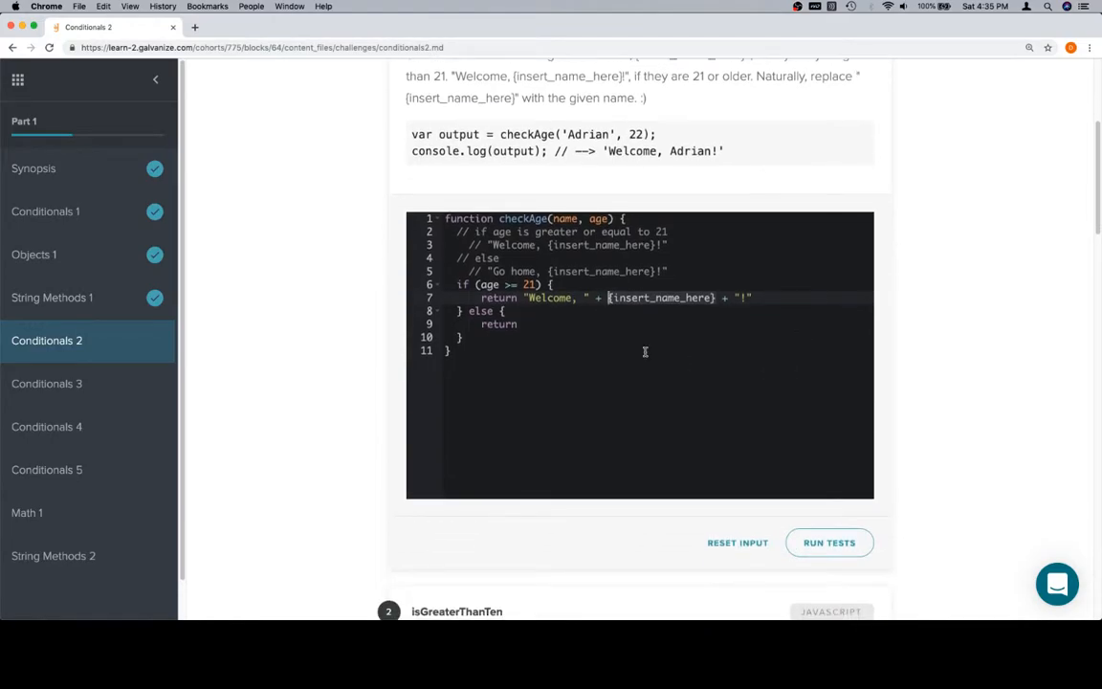
{"action": "type", "text": "name"}
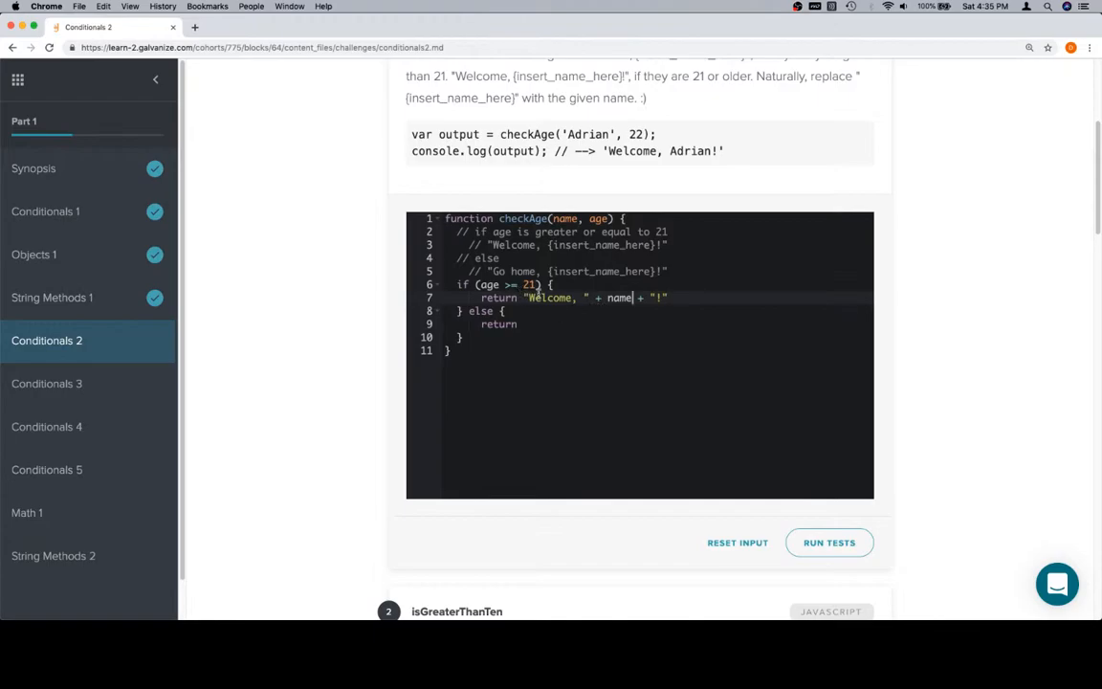
{"action": "left_click", "coordinate": [521, 323]}
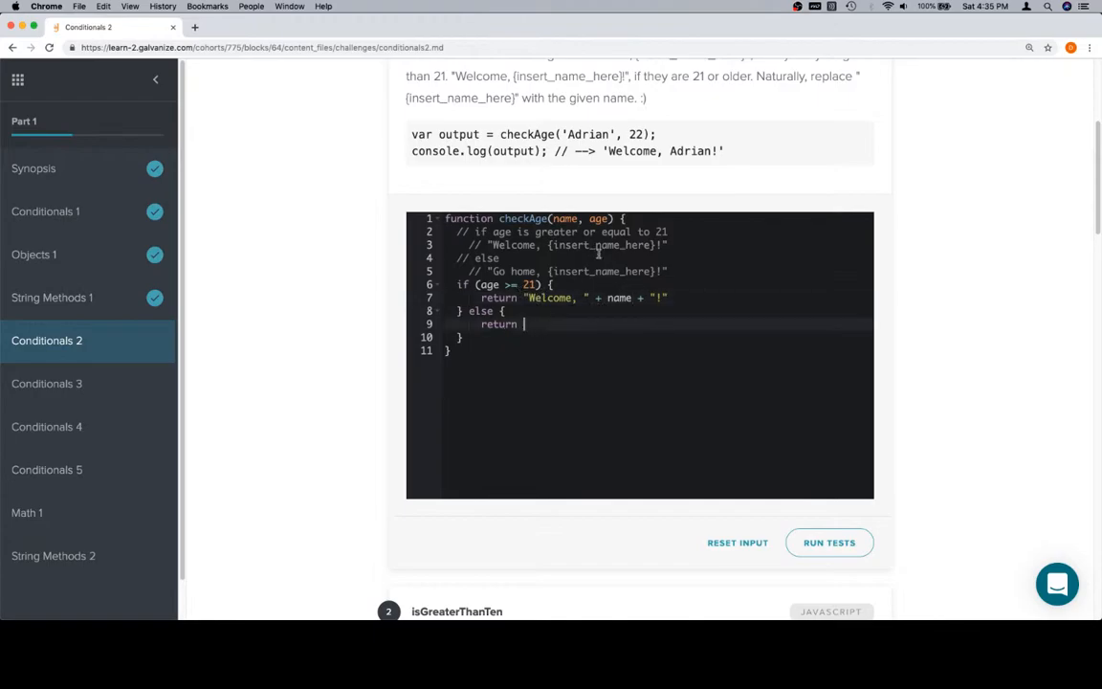
{"action": "scroll", "scroll_direction": "up", "scroll_amount": 3}
{"action": "type", "text": " \"Go home, \" + name + \"!\";"}
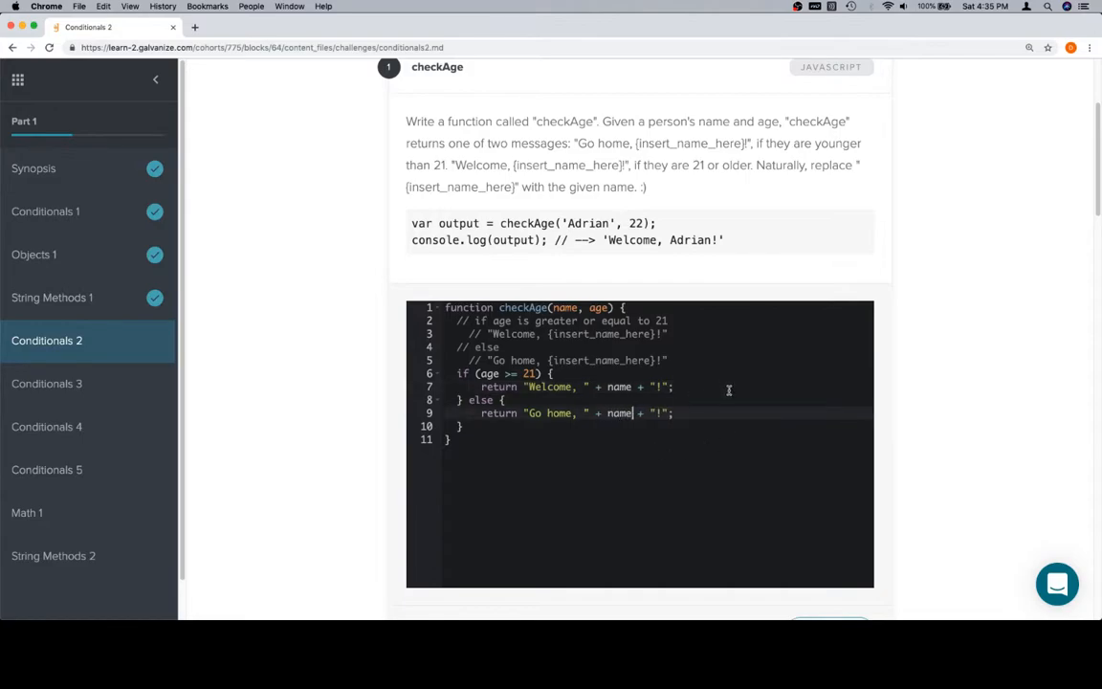
Step: Run the checkAge tests and see all four result lines pass
{"action": "scroll", "scroll_direction": "down", "scroll_amount": 3}
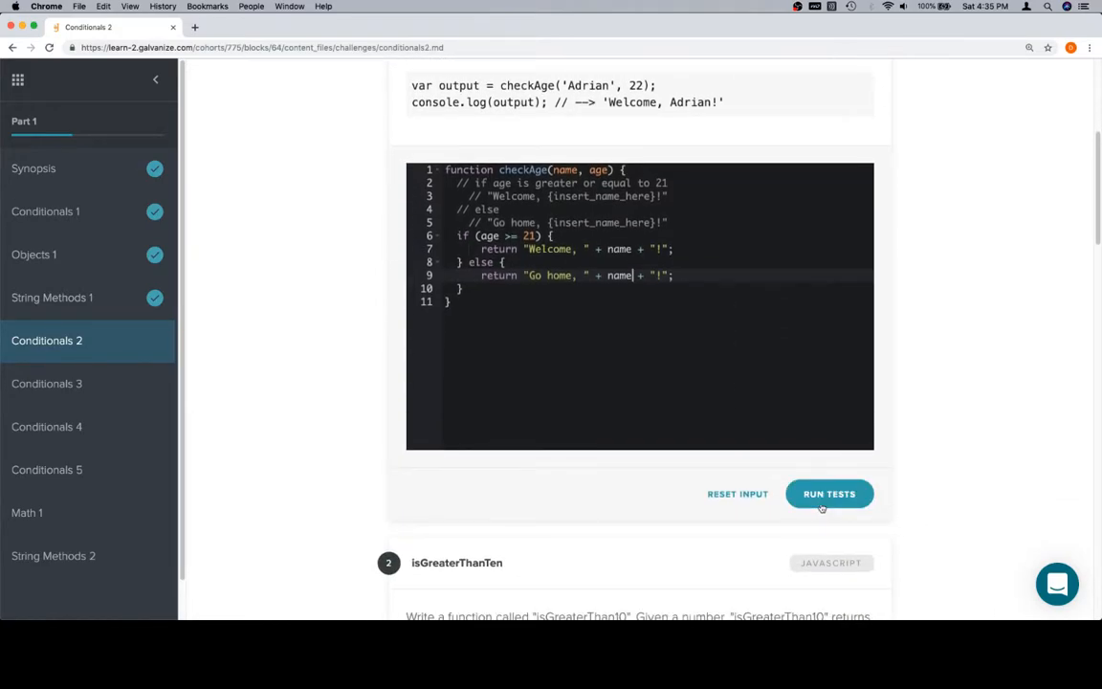
{"action": "left_click", "coordinate": [829, 494]}
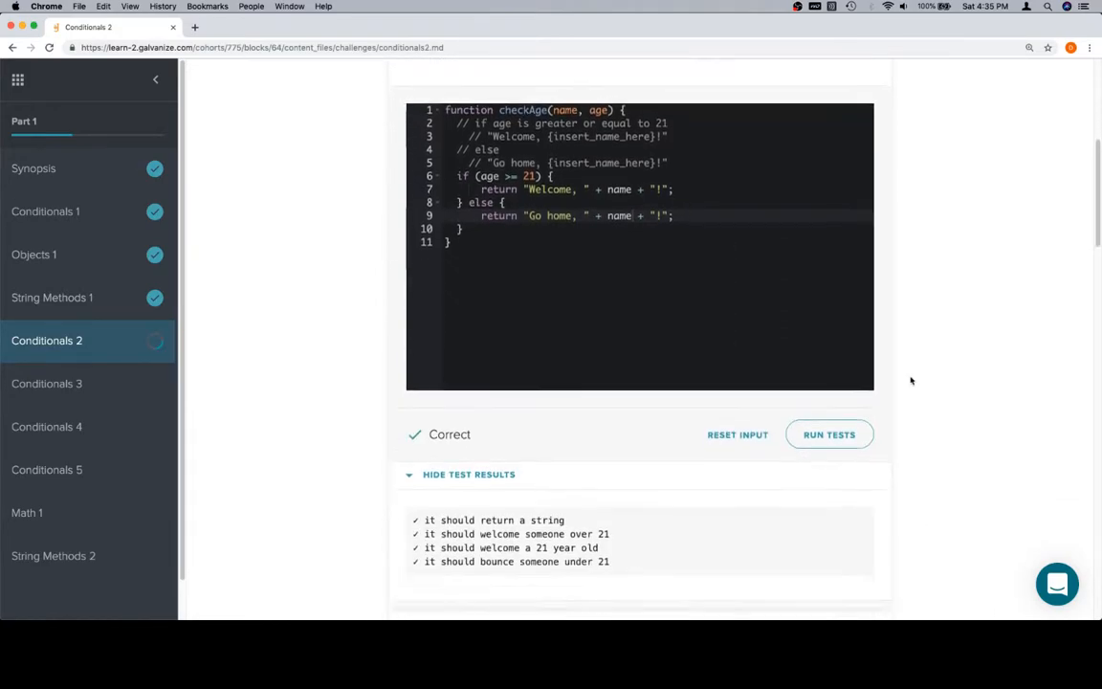
{"action": "scroll", "scroll_direction": "up", "scroll_amount": 3}
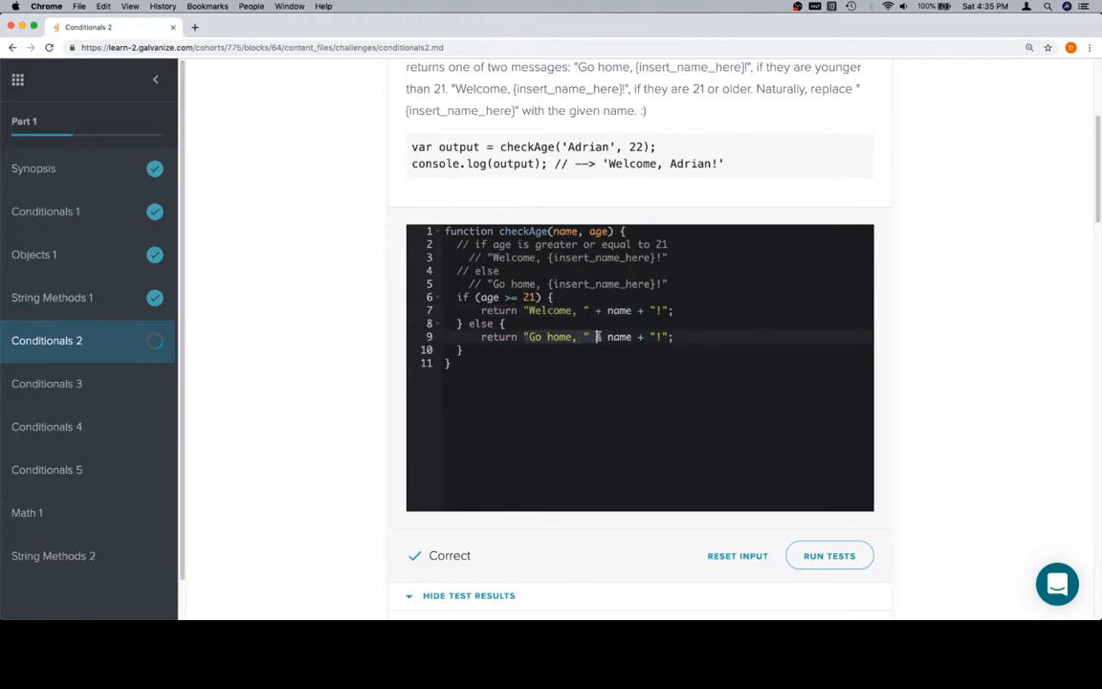
{"action": "scroll", "scroll_direction": "down", "scroll_amount": 3}
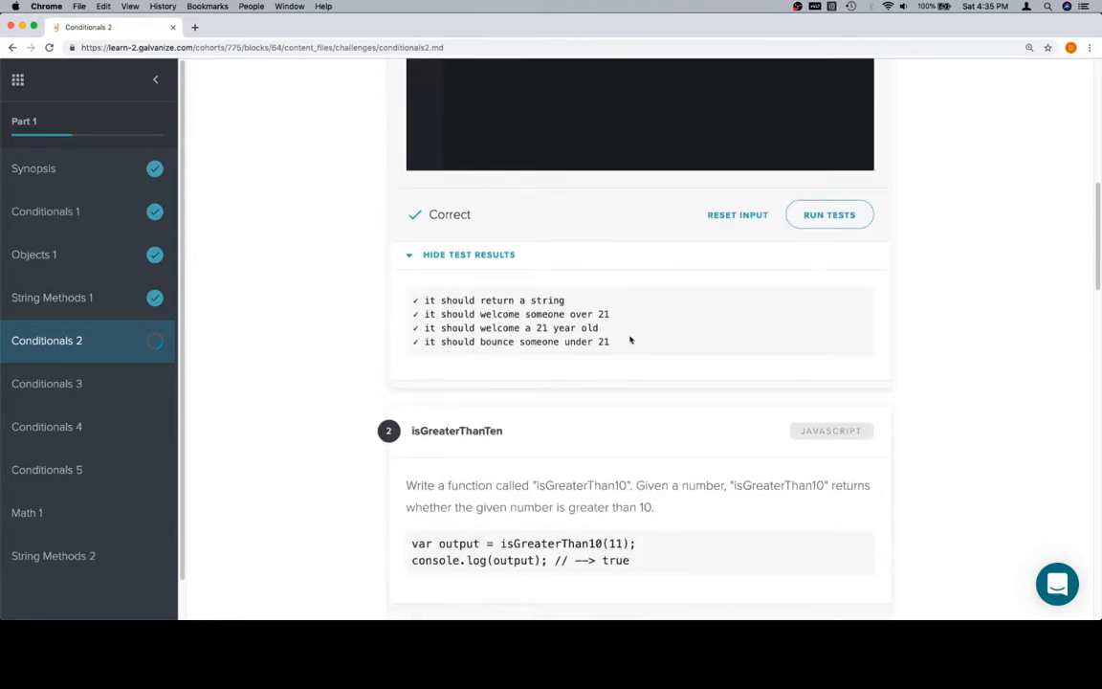
Step: Start isGreaterThan10 with a return on num > 10 and run its tests
{"action": "scroll", "scroll_direction": "down", "scroll_amount": 3}
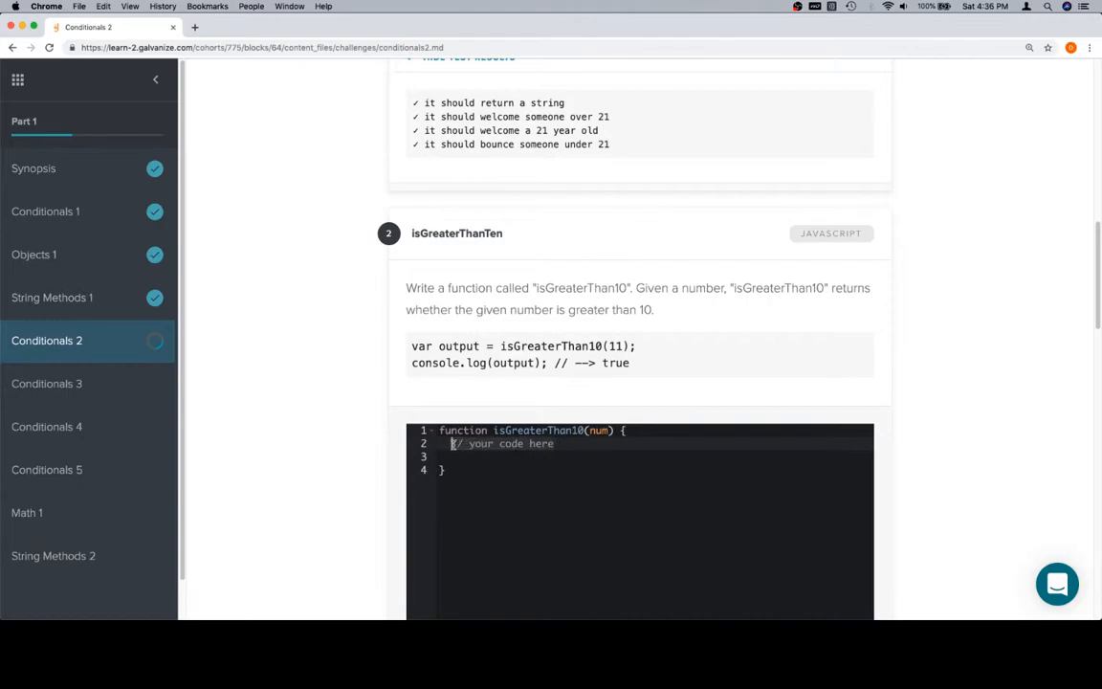
{"action": "type", "text": "r"}
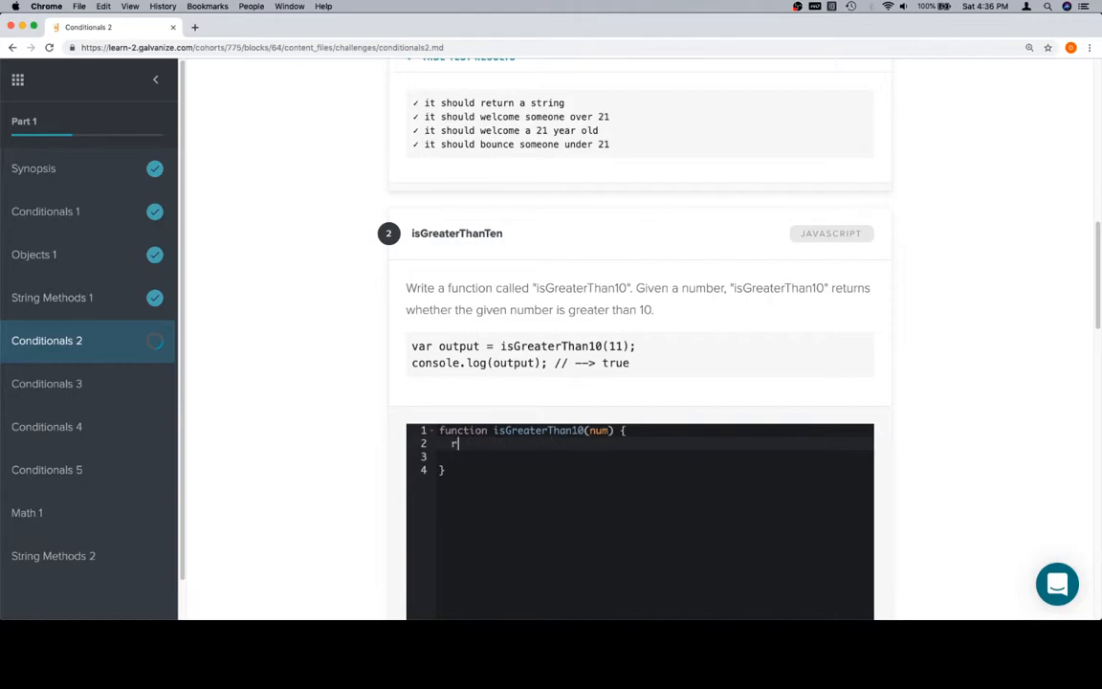
{"action": "type", "text": "eturn num +"}
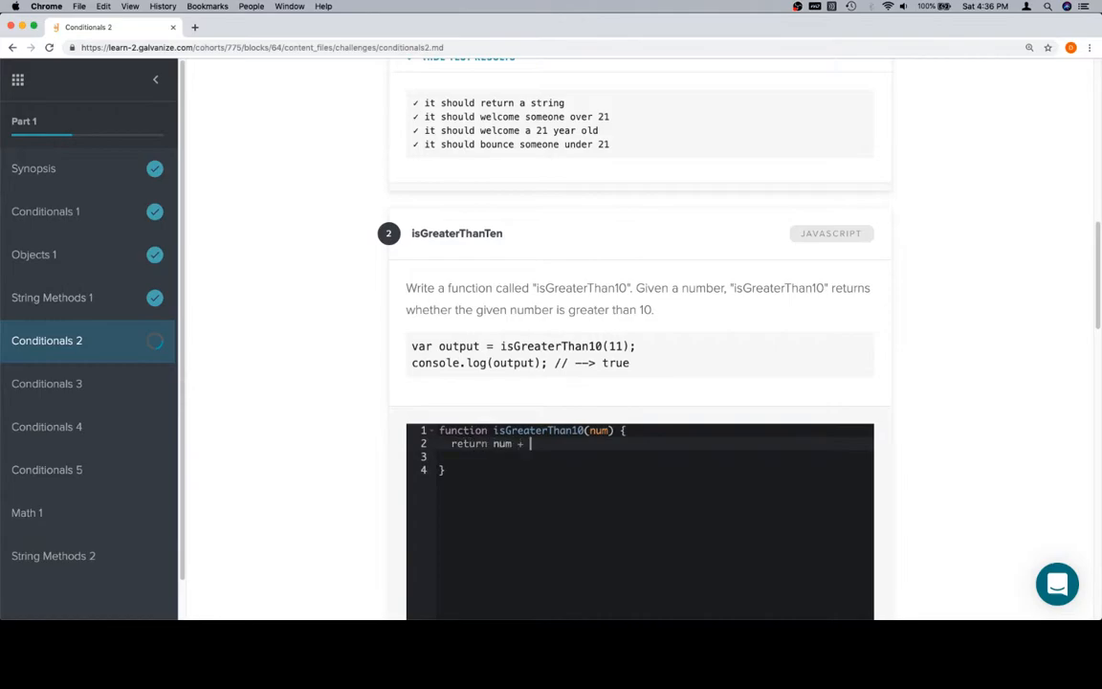
{"action": "type", "text": "> 10;"}
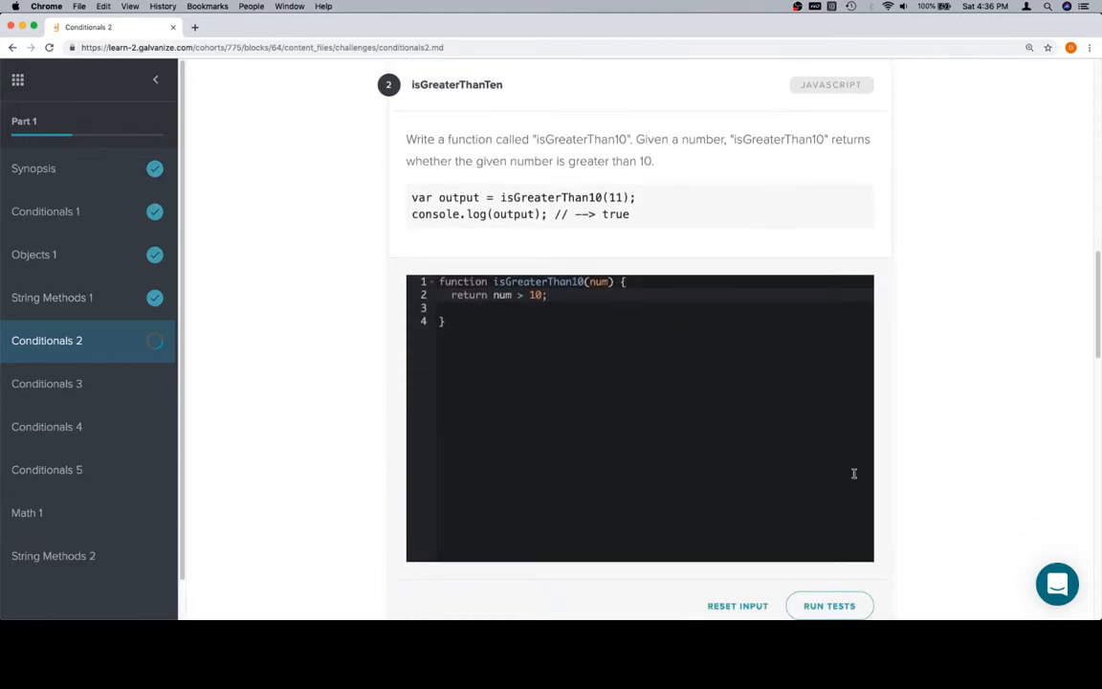
{"action": "left_click", "coordinate": [829, 604]}
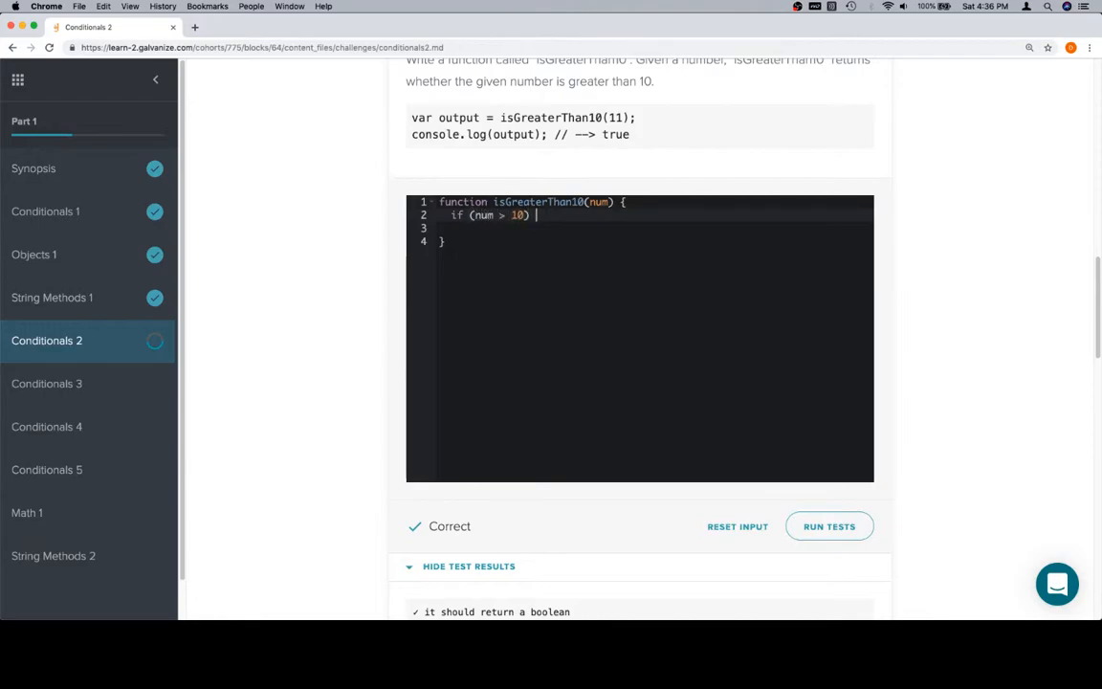
Step: Rewrite it as if (num > 10) { return true; } else { return false; } so the tests show Correct
{"action": "type", "text": "{"}
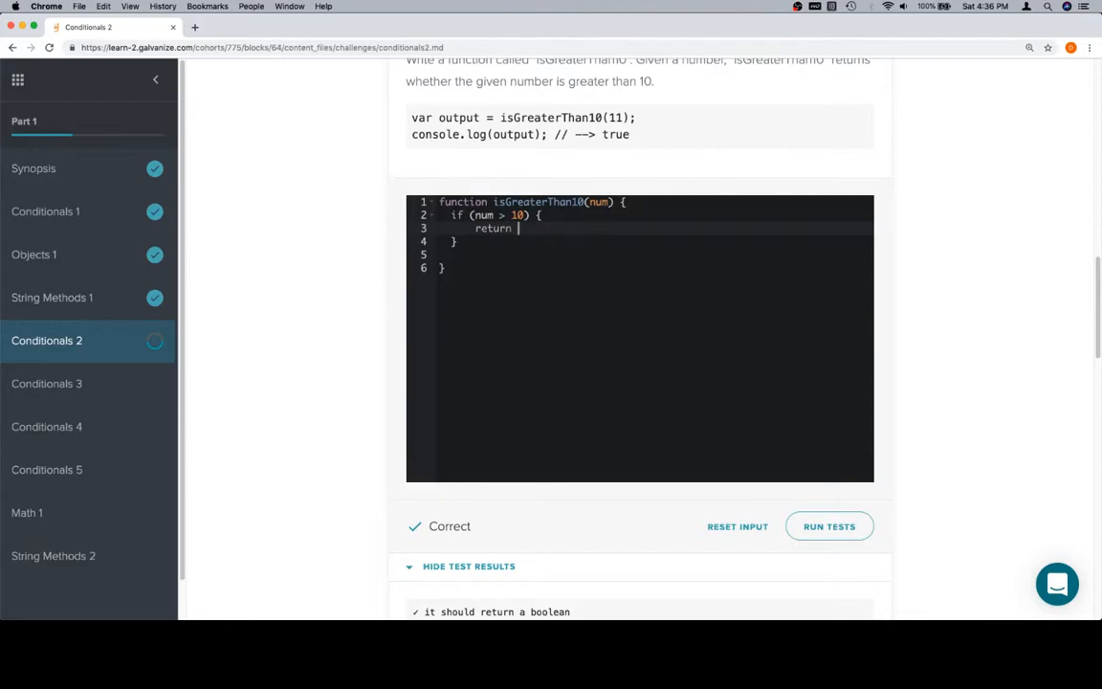
{"action": "type", "text": "true;"}
{"action": "left_click", "coordinate": [654, 241]}
{"action": "type", "text": " else {"}
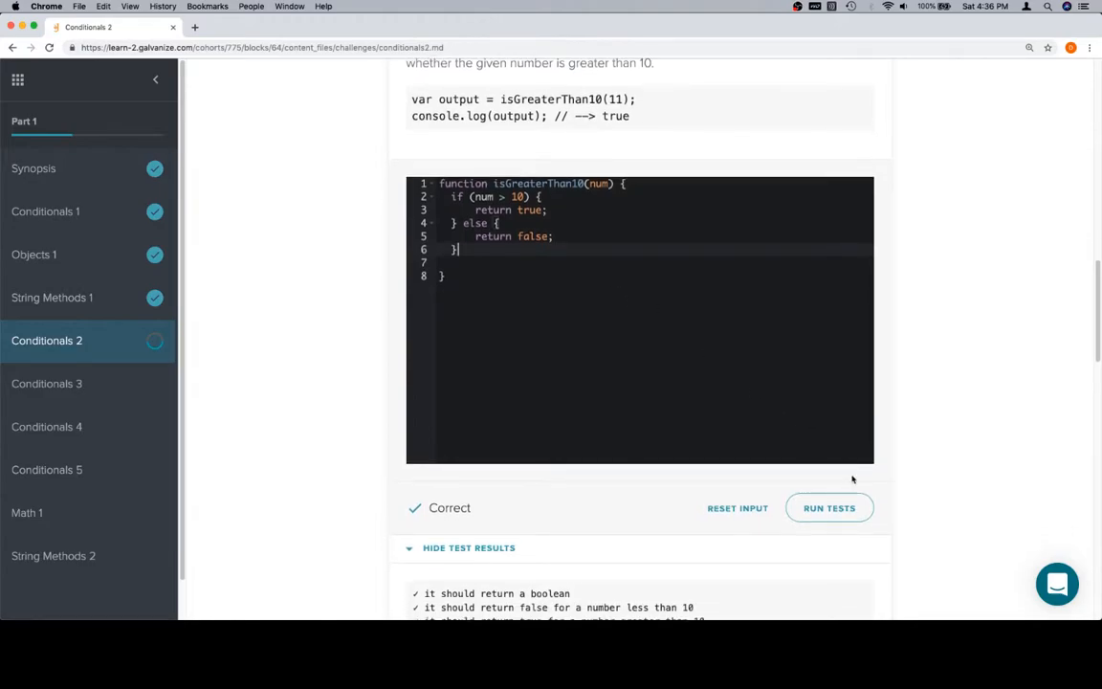
{"action": "scroll", "scroll_direction": "down", "scroll_amount": 3}
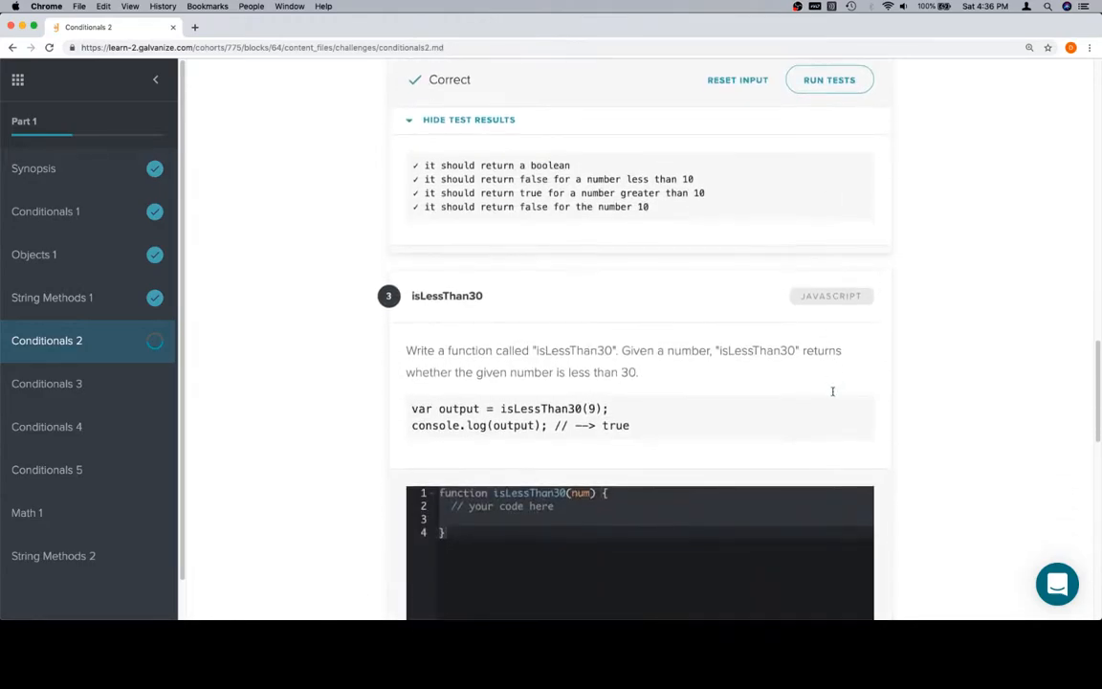
Step: Write isLessThan30 as if (num < 30) { return true; } else { return false; } and see its tests pass
{"action": "scroll", "scroll_direction": "down", "scroll_amount": 3}
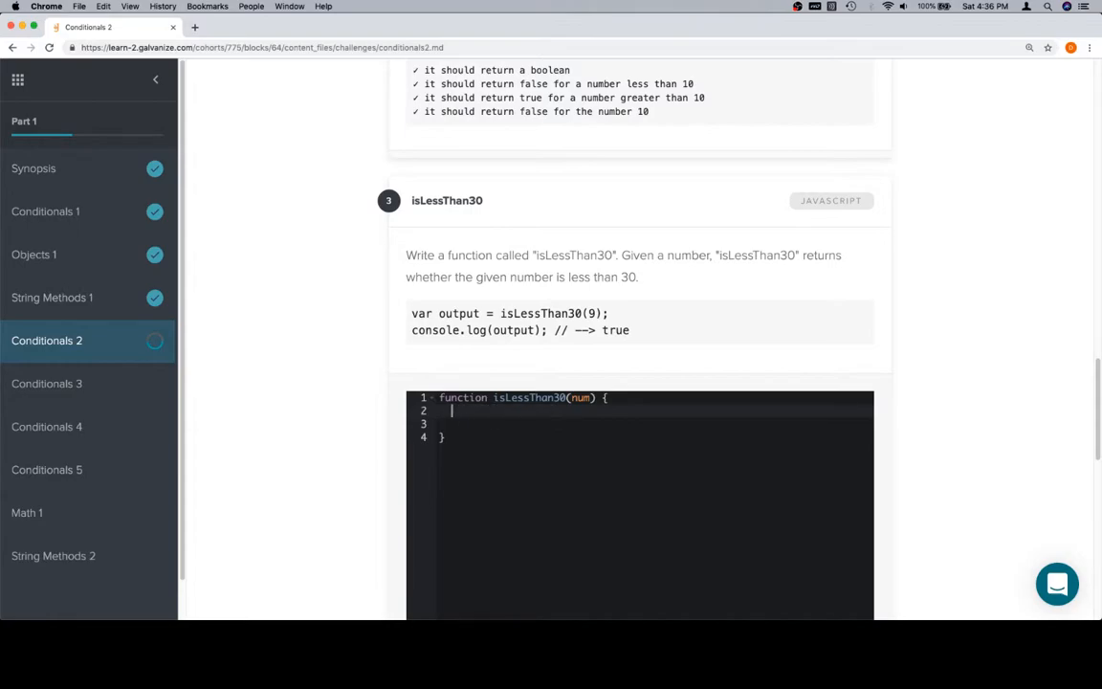
{"action": "type", "text": "if () {"}
{"action": "type", "text": "} else"}
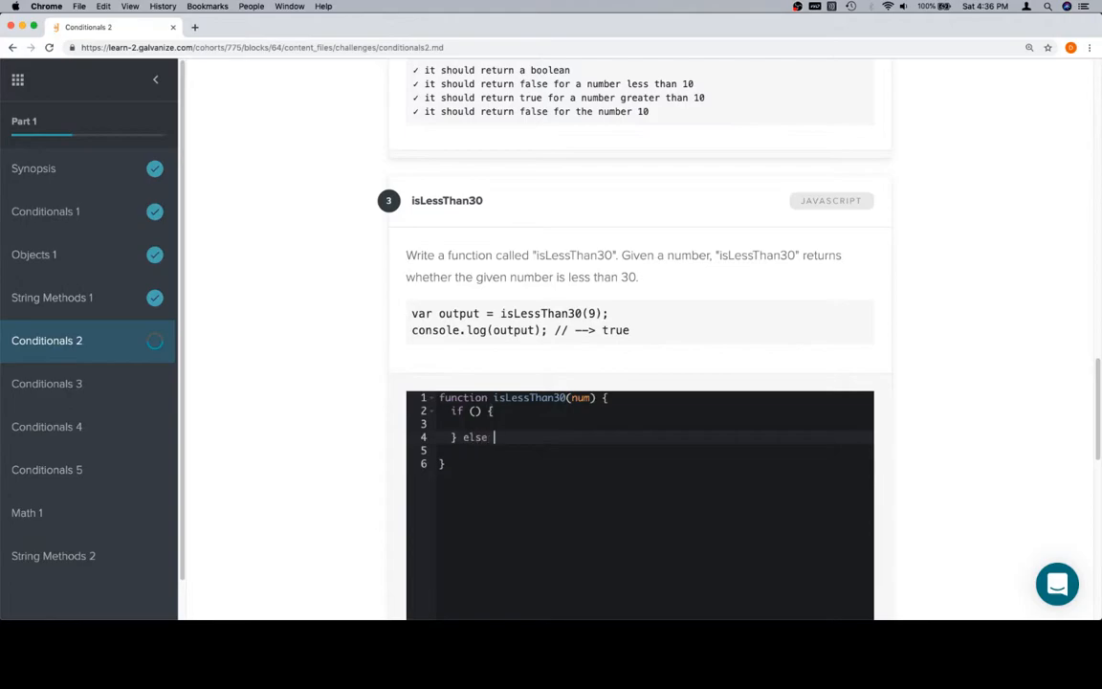
{"action": "type", "text": "{"}
{"action": "left_click", "coordinate": [655, 423]}
{"action": "type", "text": "return t"}
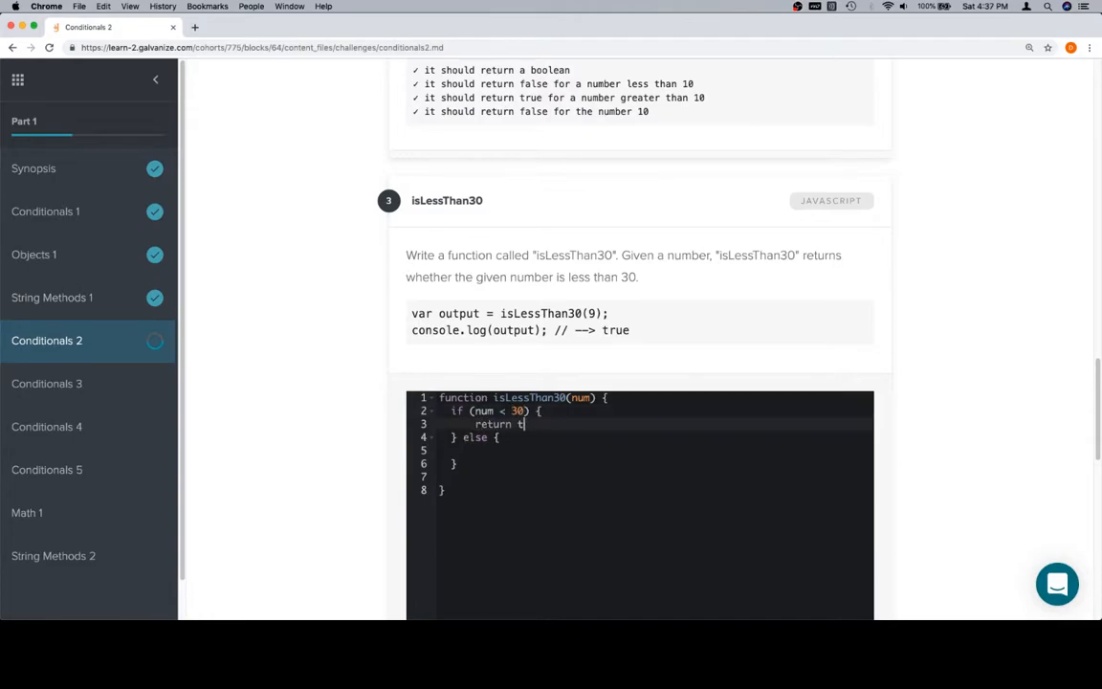
{"action": "type", "text": "rue;"}
{"action": "left_click", "coordinate": [639, 449]}
{"action": "type", "text": "return false;"}
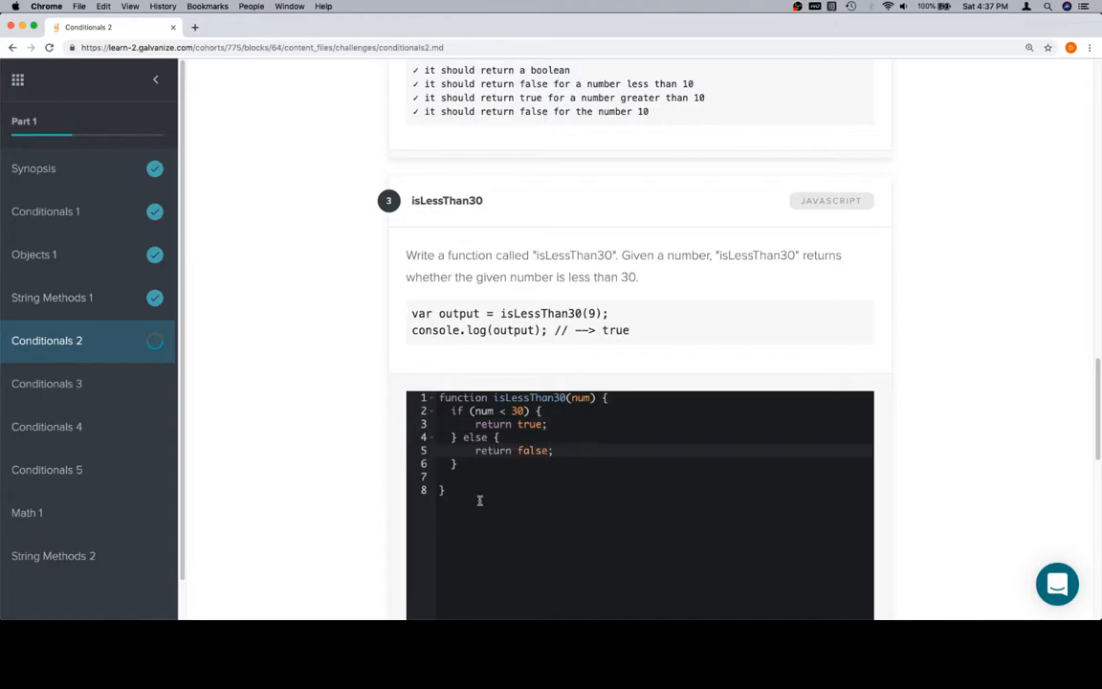
{"action": "scroll", "scroll_direction": "down", "scroll_amount": 3}
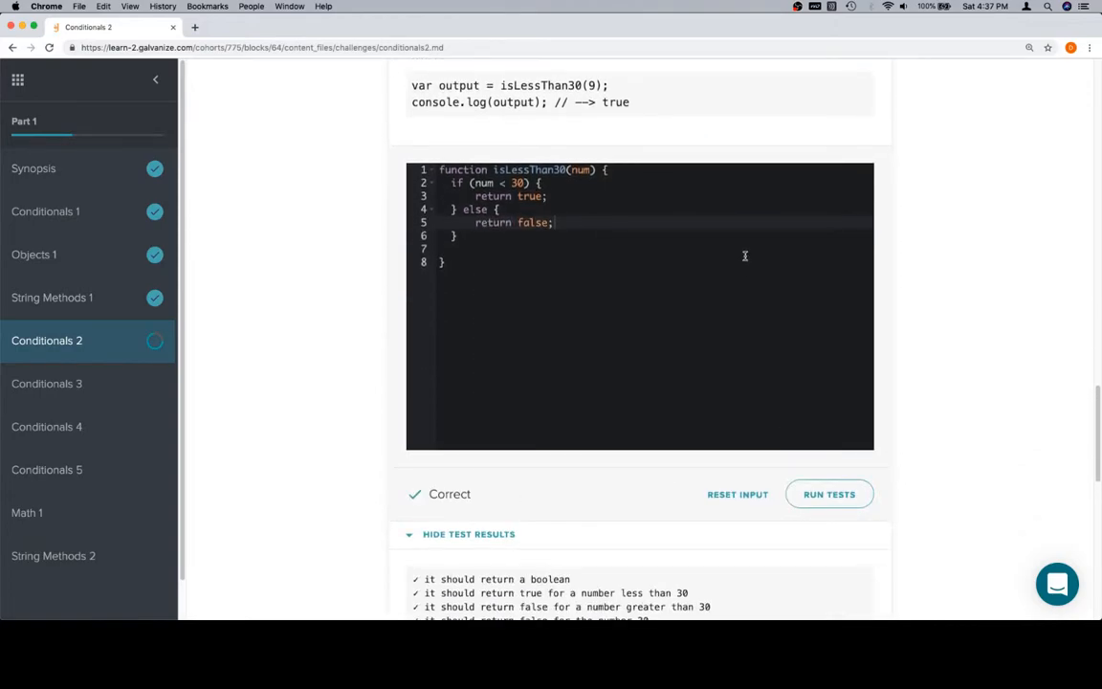
{"action": "scroll", "scroll_direction": "down", "scroll_amount": 3}
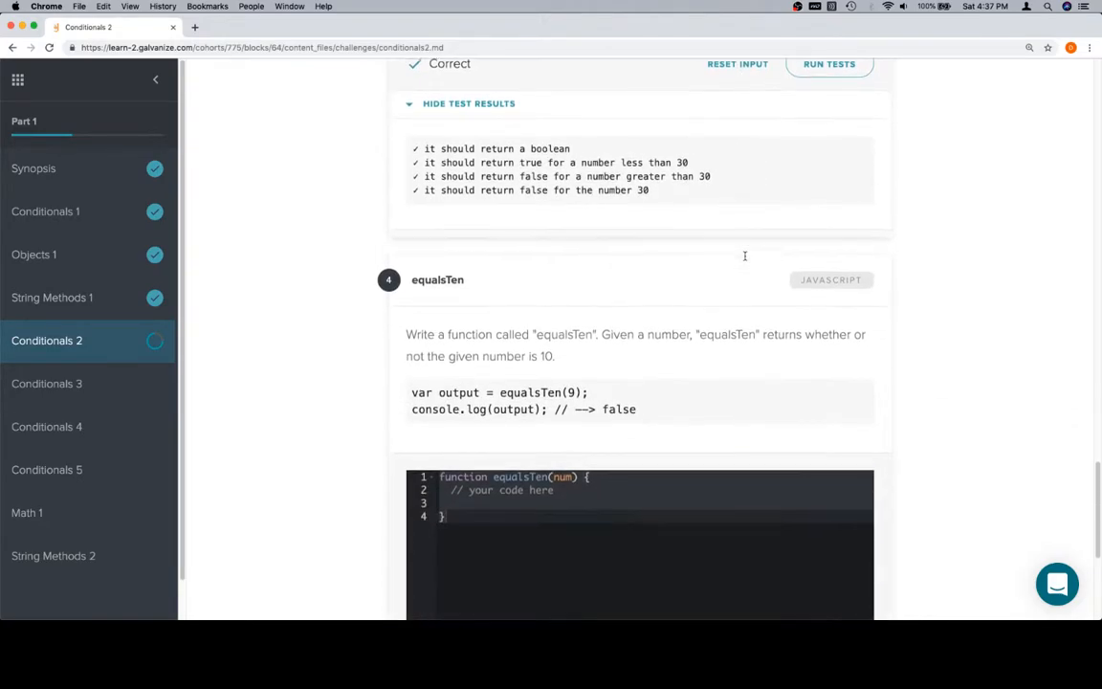
Step: Write equalsTen as if (num === 10) { return true; } else { return false; }
{"action": "scroll", "scroll_direction": "up", "scroll_amount": 3}
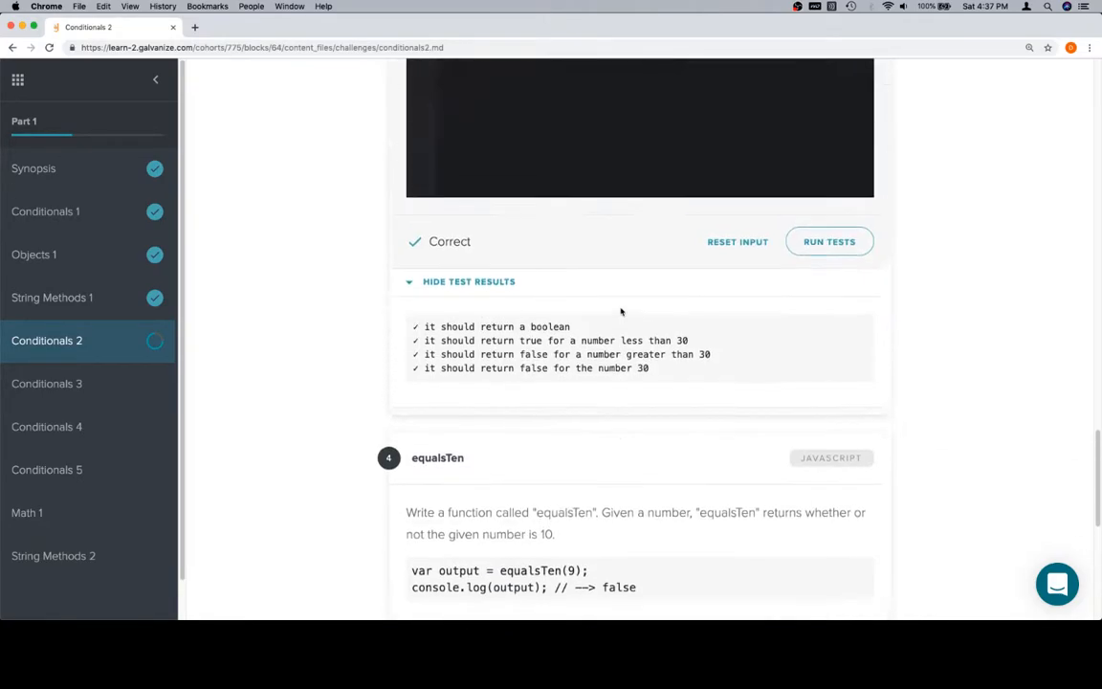
{"action": "scroll", "scroll_direction": "up", "scroll_amount": 3}
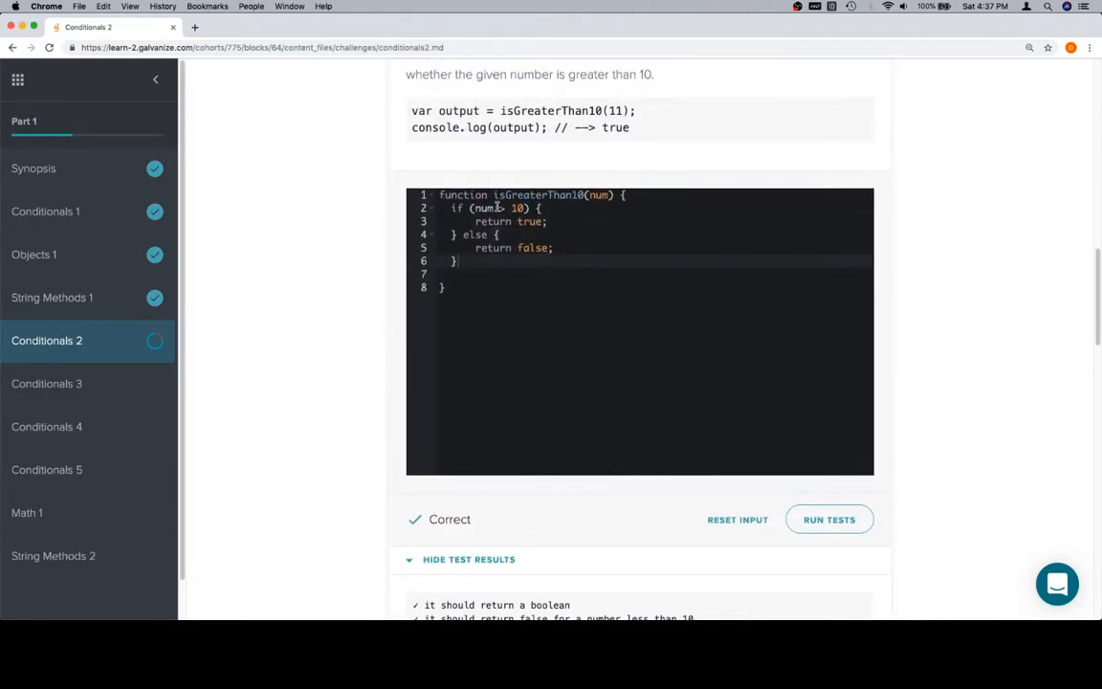
{"action": "scroll", "scroll_direction": "down", "scroll_amount": 3}
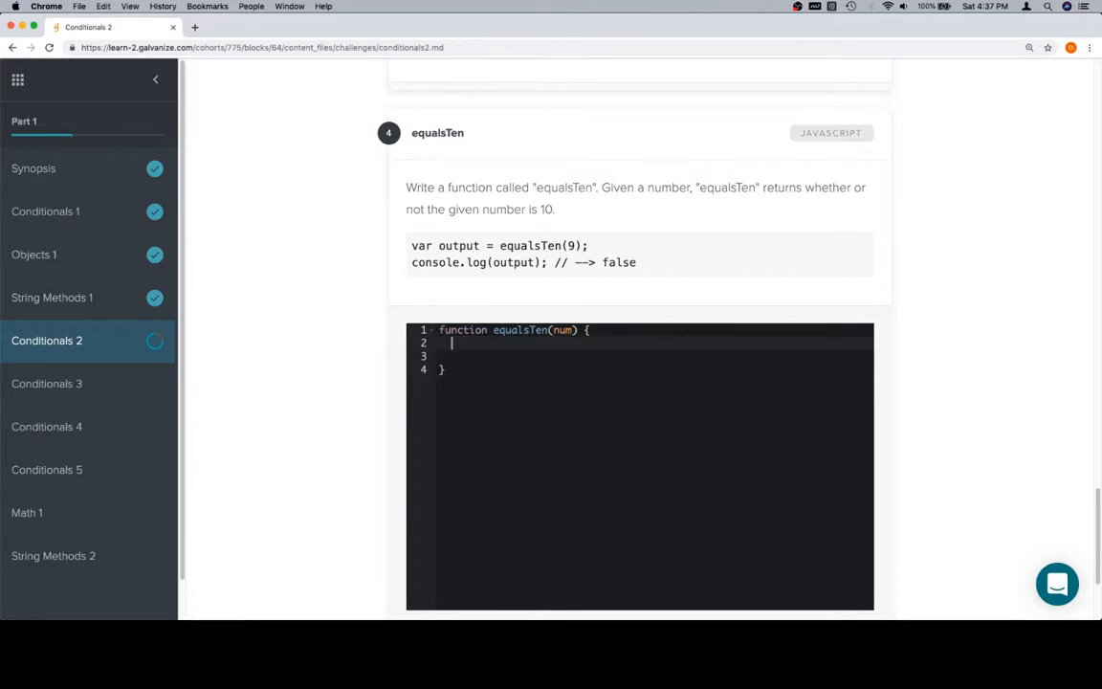
{"action": "type", "text": "if"}
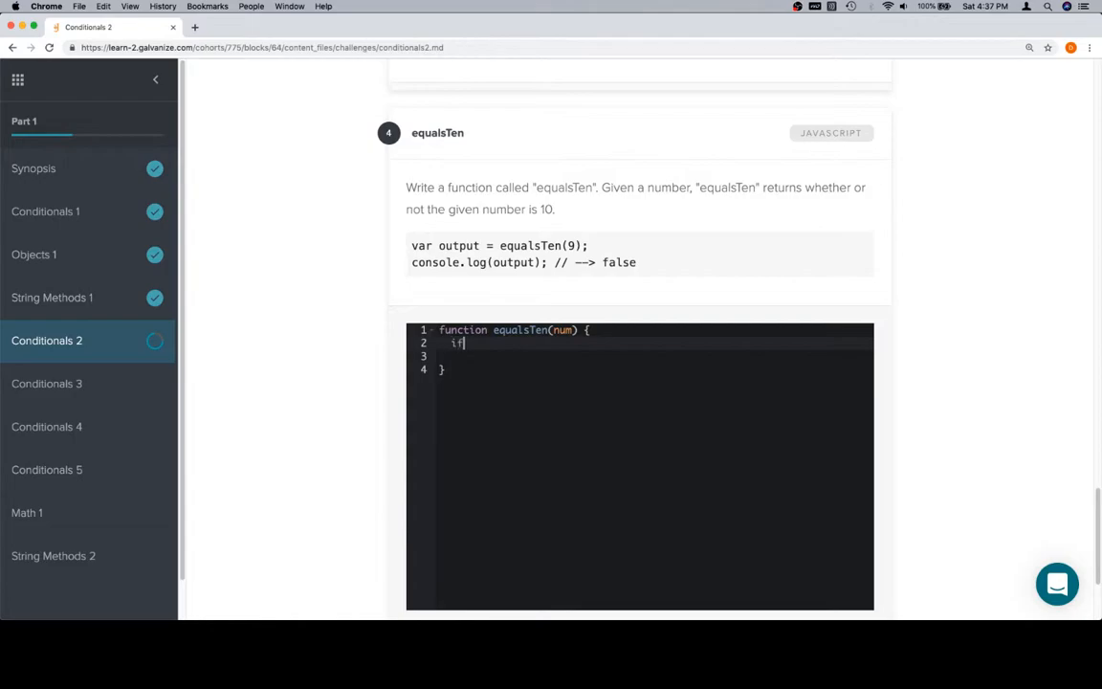
{"action": "type", "text": "()"}
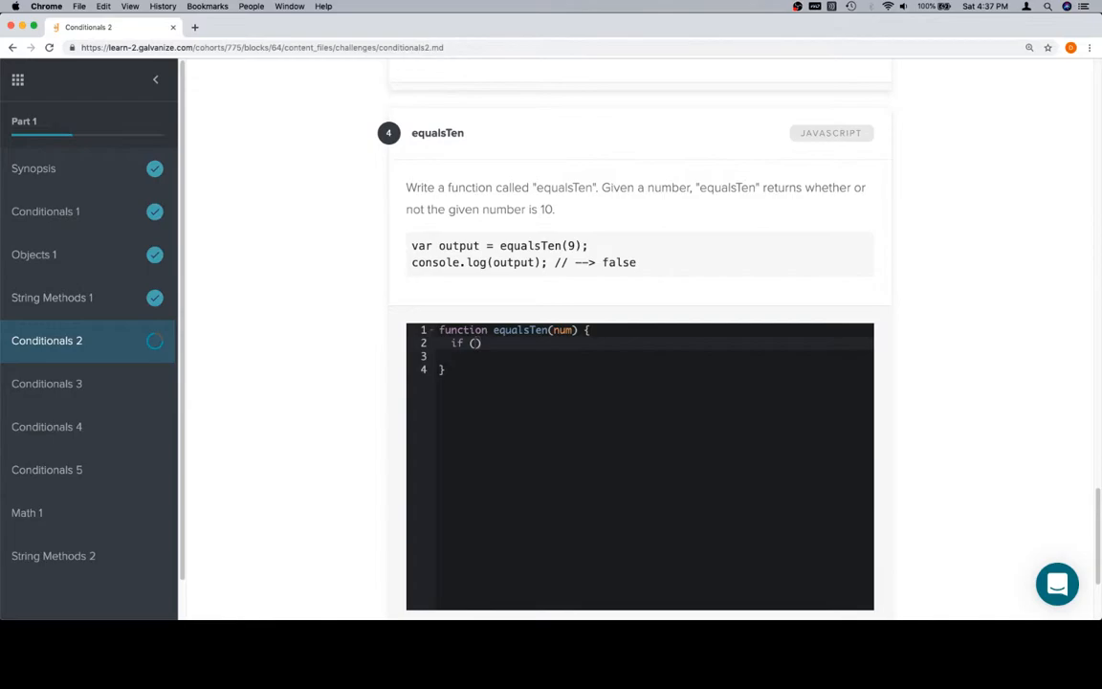
{"action": "type", "text": "num ==="}
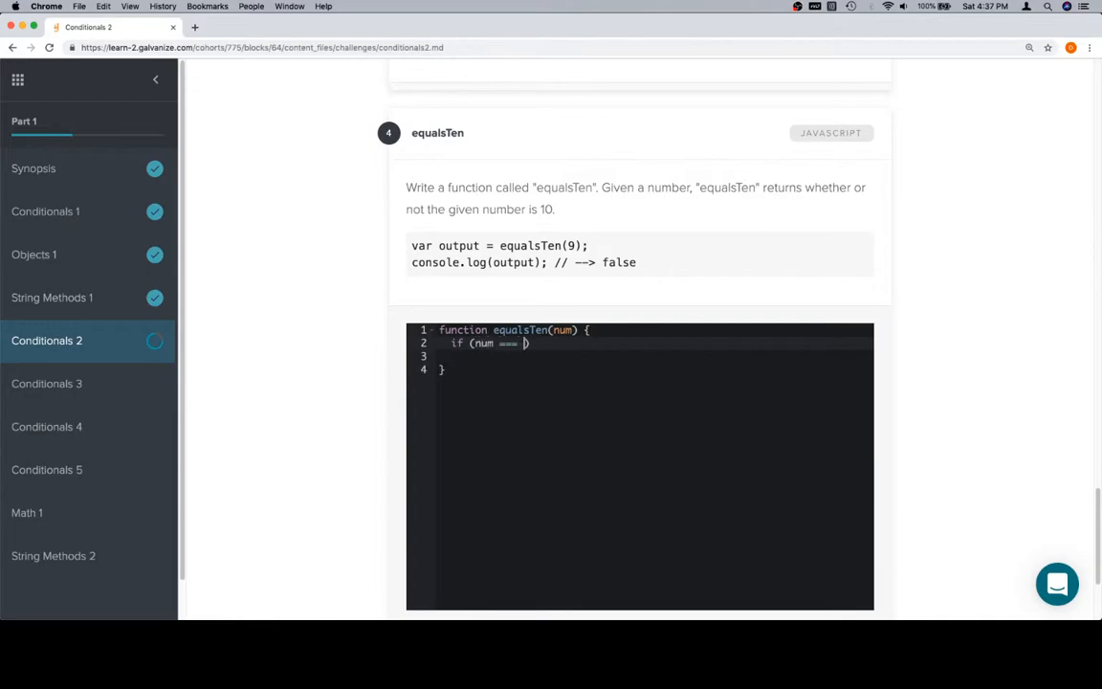
{"action": "type", "text": "10) {"}
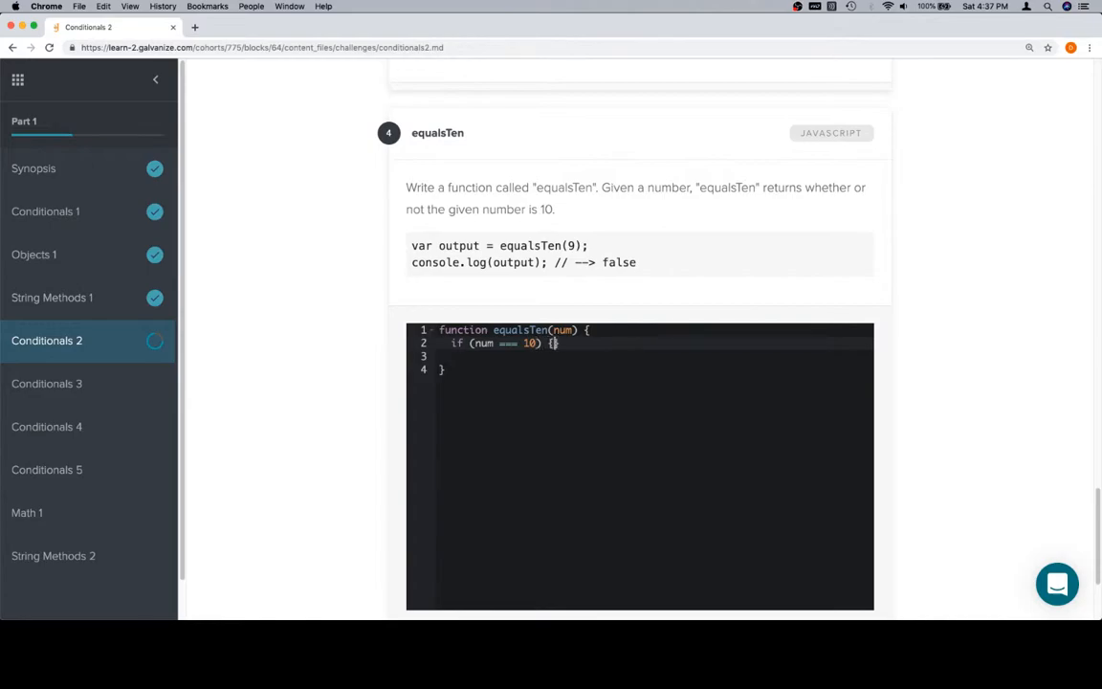
{"action": "type", "text": "return true;"}
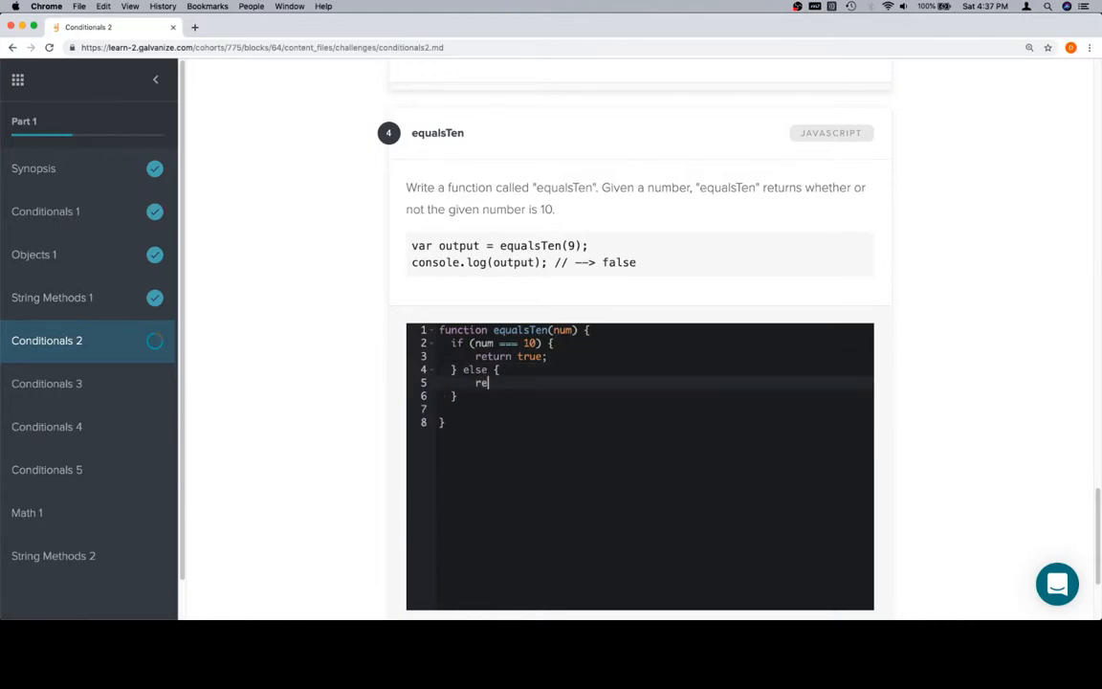
{"action": "type", "text": "turn false;"}
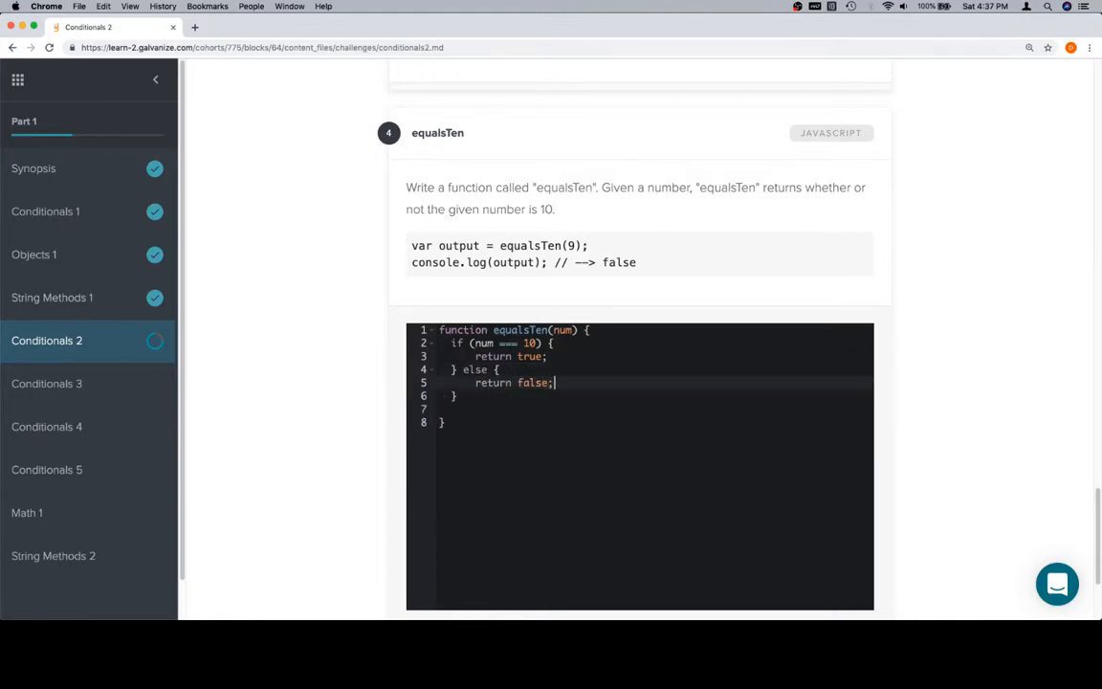